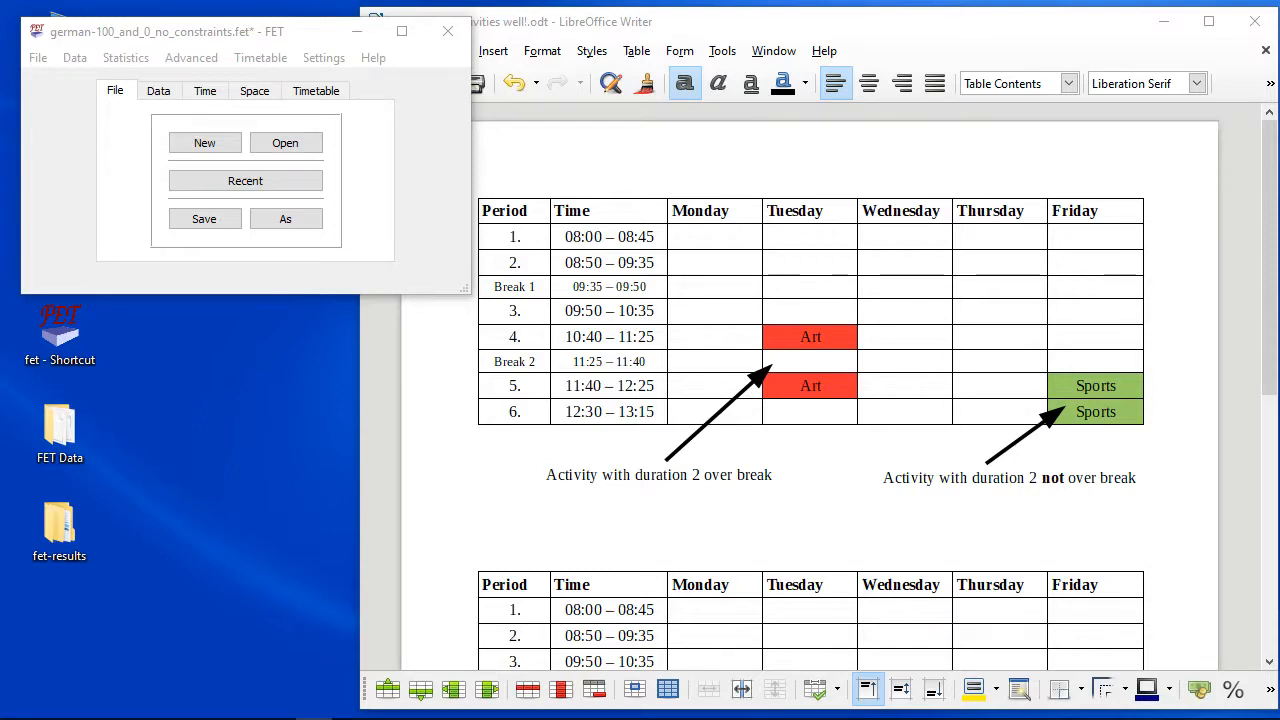
{"action": "mouse_move", "coordinate": [392, 498]}
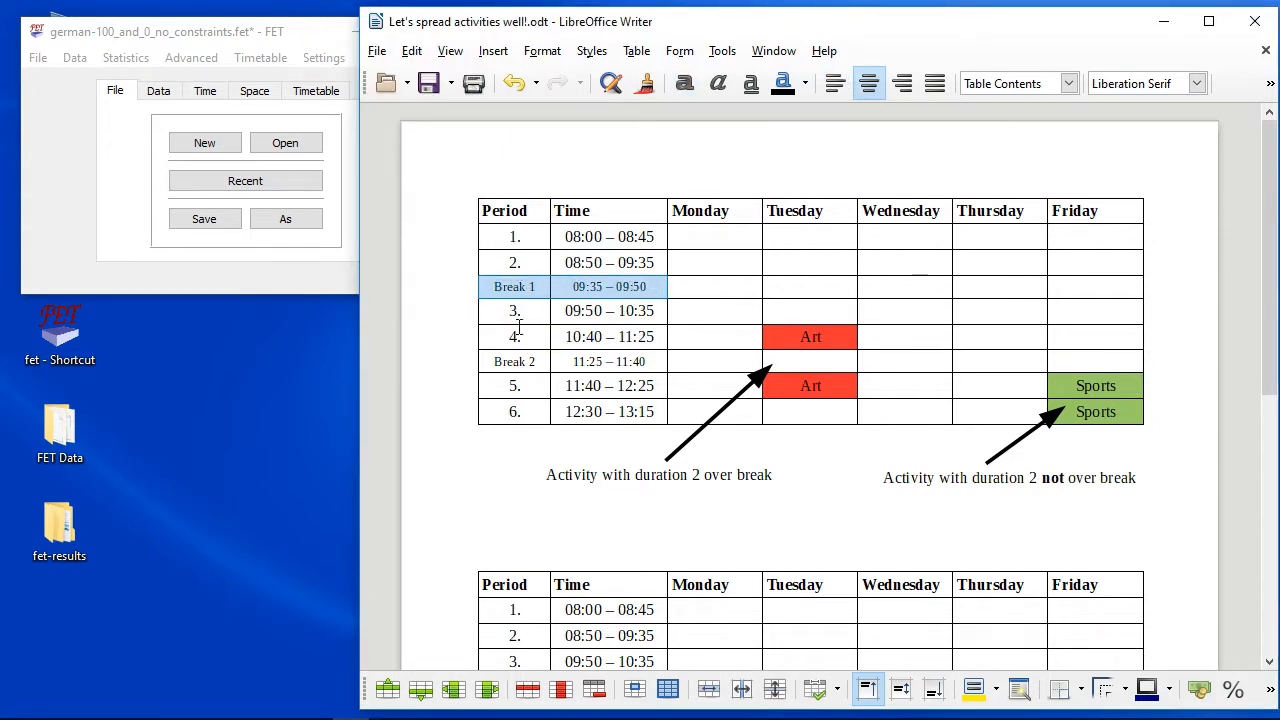
{"action": "mouse_move", "coordinate": [622, 350]}
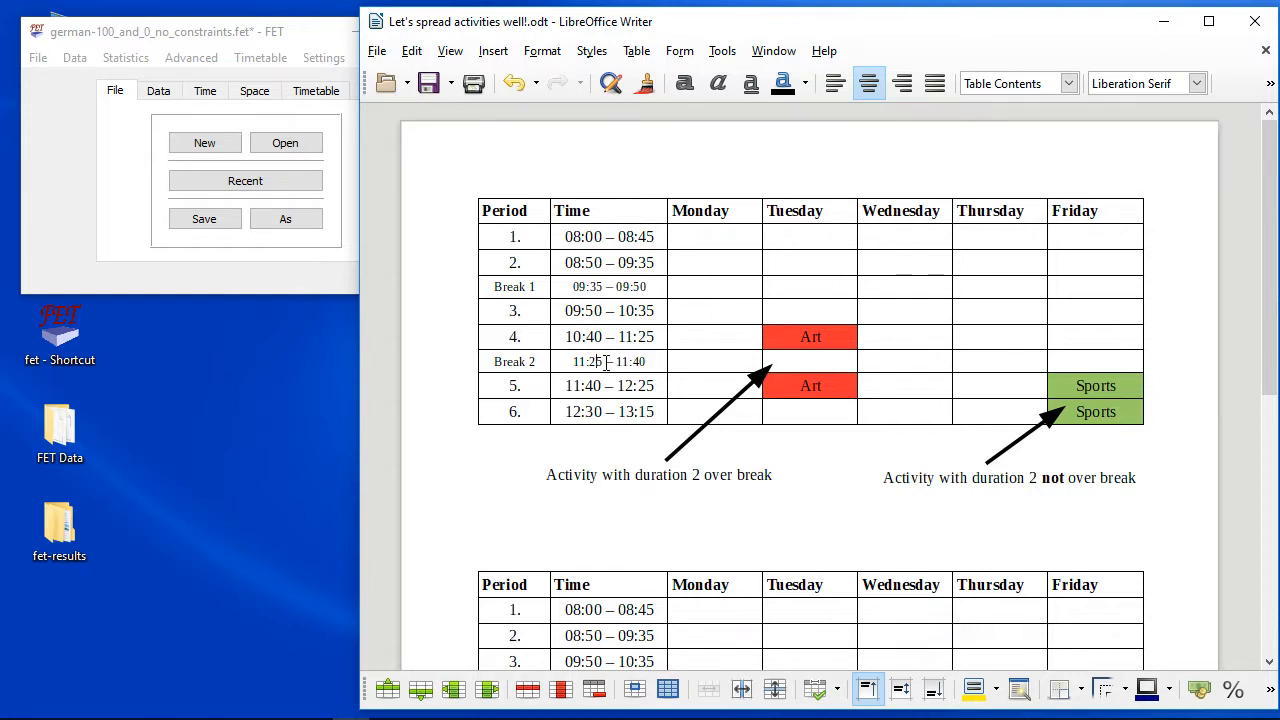
{"action": "mouse_move", "coordinate": [804, 344]}
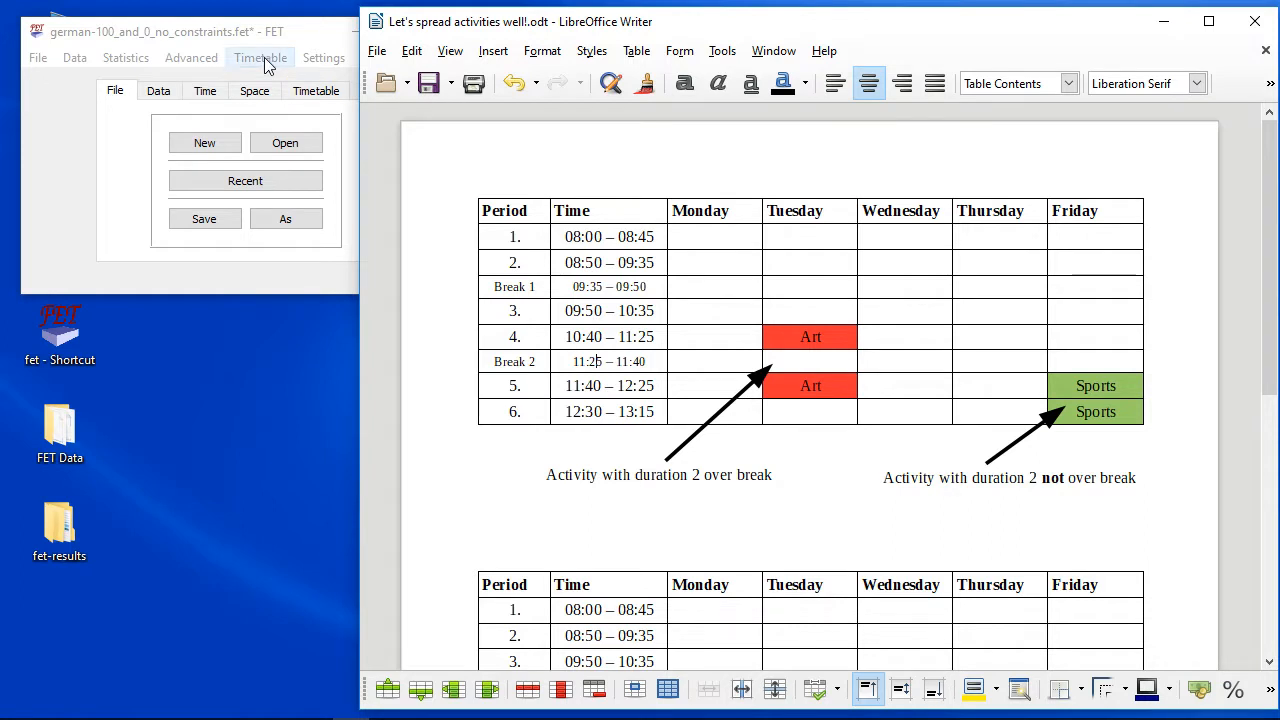
Review the students' day-by-day timetables briefly and close the viewer.
{"action": "left_click", "coordinate": [260, 56]}
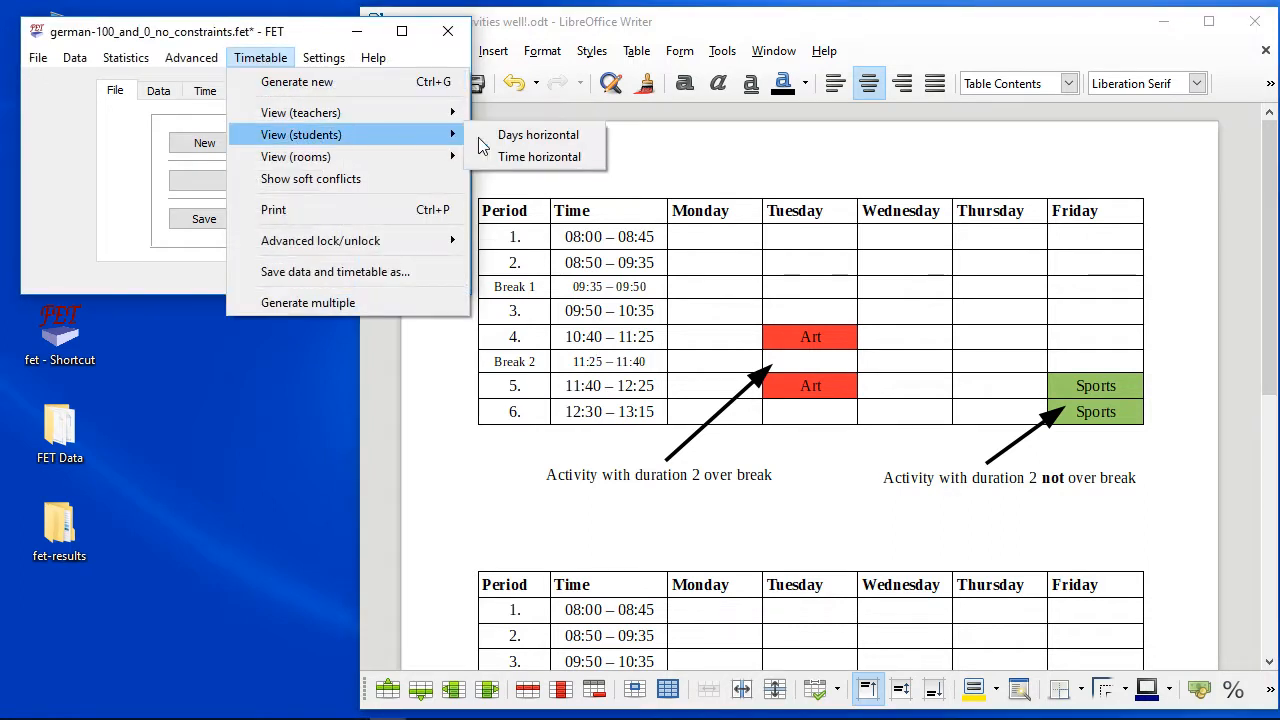
{"action": "left_click", "coordinate": [536, 134]}
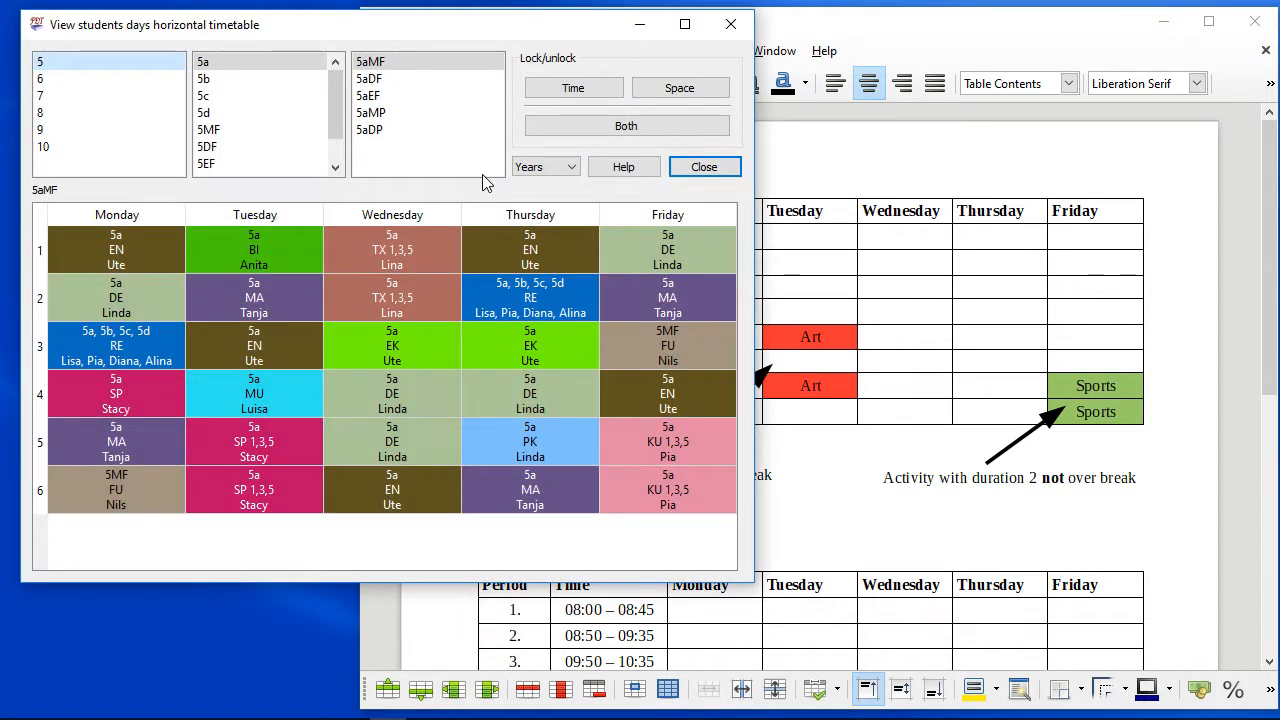
{"action": "mouse_move", "coordinate": [480, 160]}
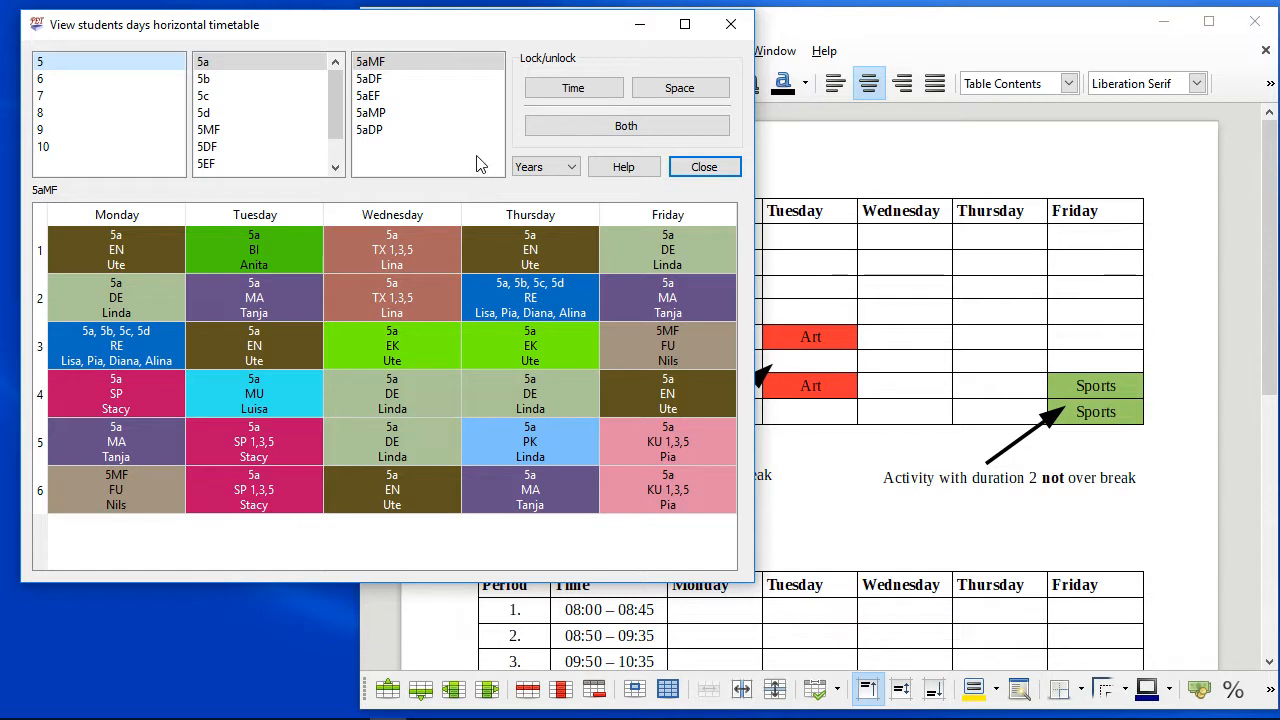
{"action": "mouse_move", "coordinate": [390, 392]}
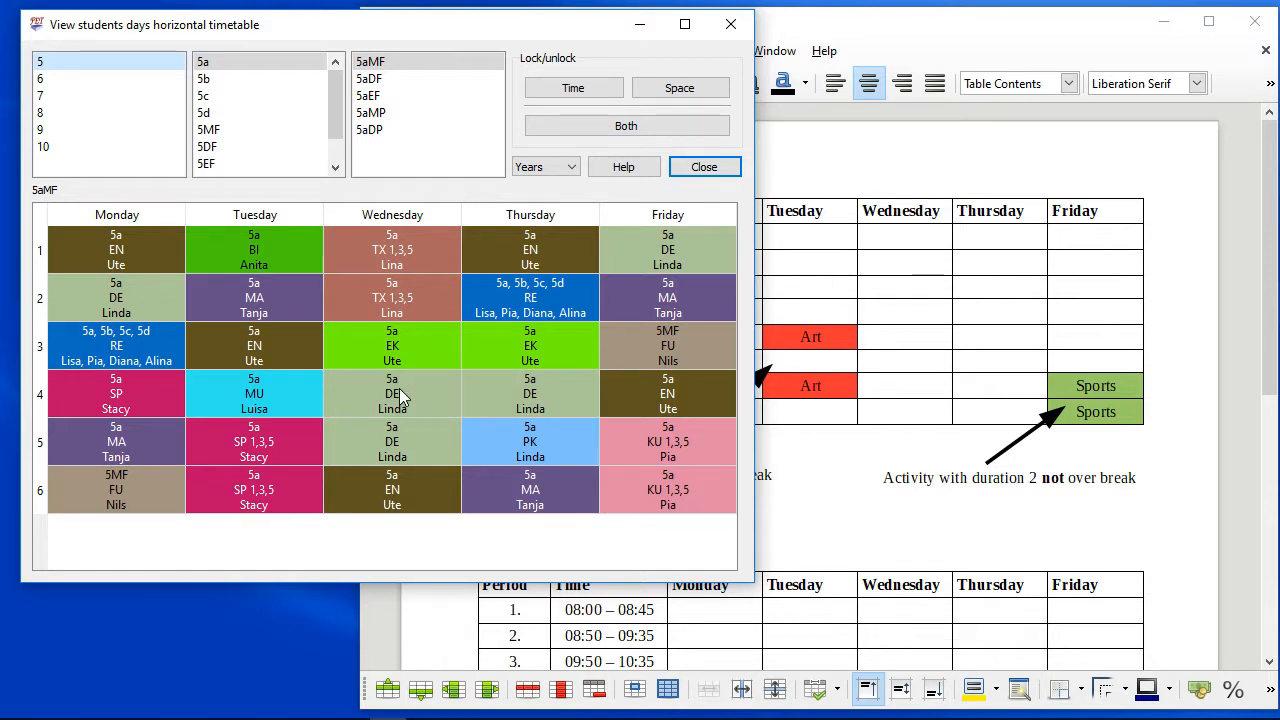
{"action": "mouse_move", "coordinate": [408, 418]}
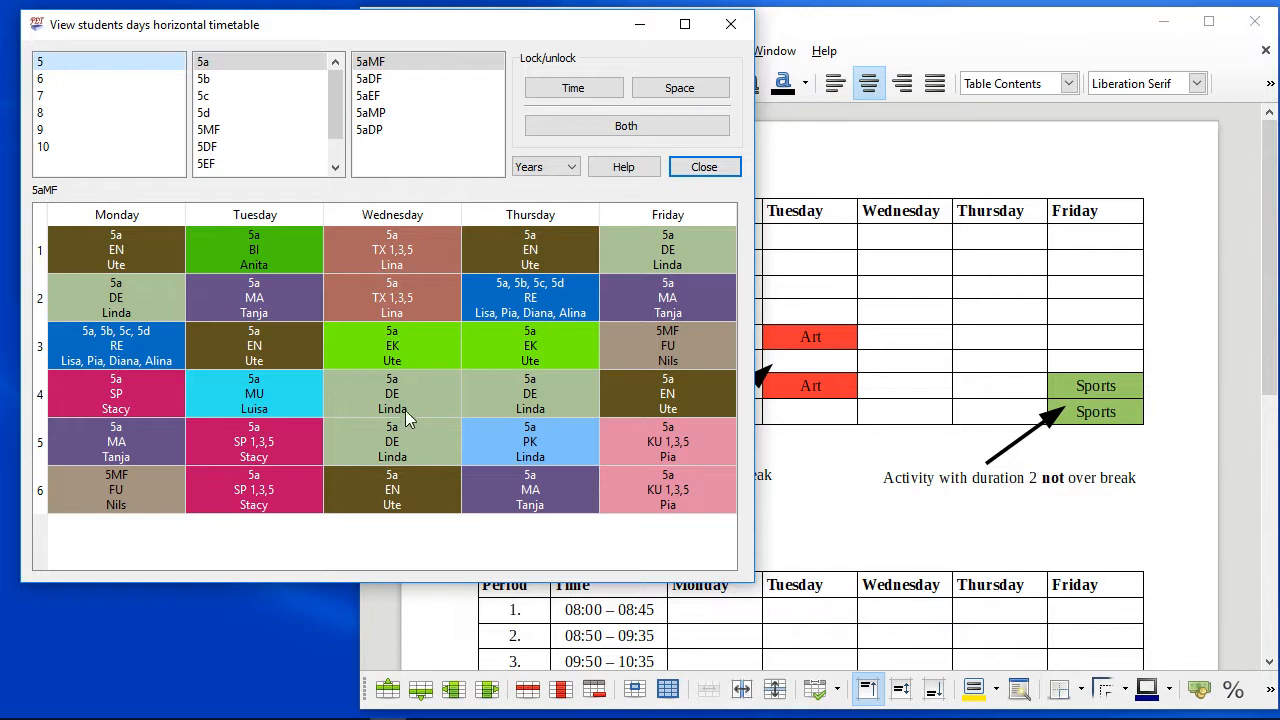
{"action": "left_click", "coordinate": [216, 78]}
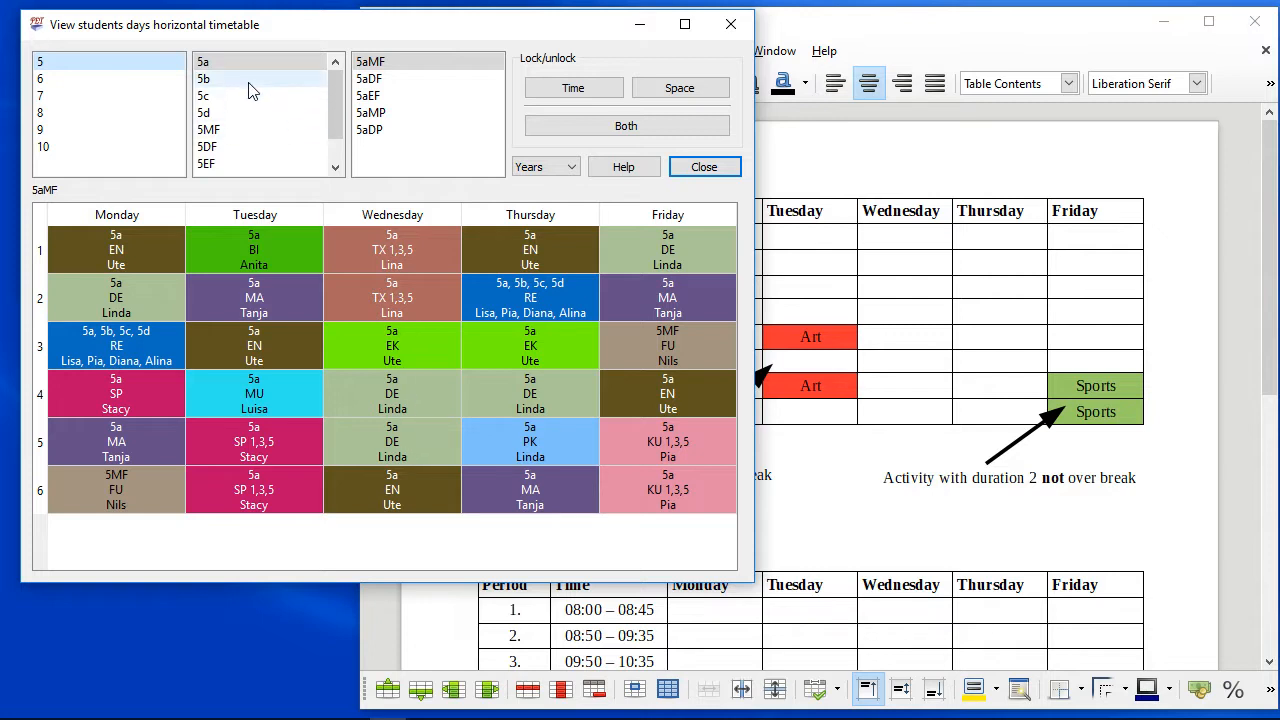
{"action": "left_click", "coordinate": [210, 96]}
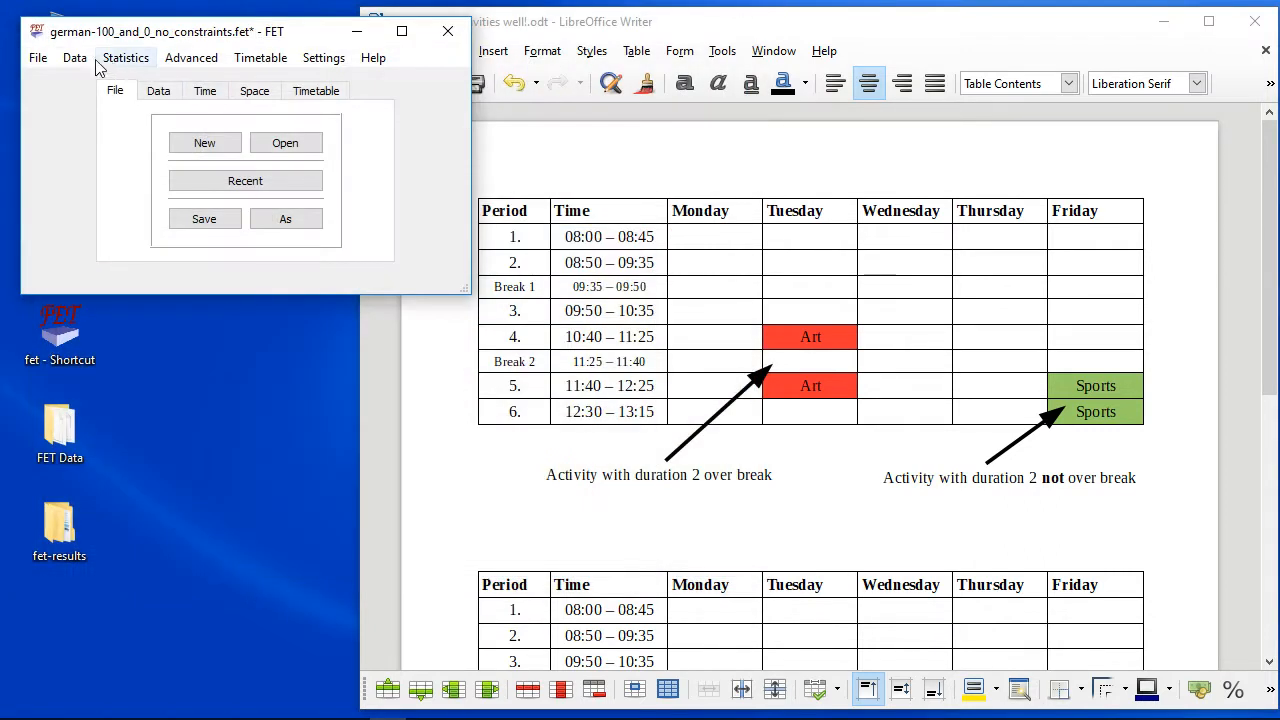
Add a preferred-starting-times constraint forbidding periods 2, 4 and 6 for duration-2 activities.
{"action": "left_click", "coordinate": [76, 56]}
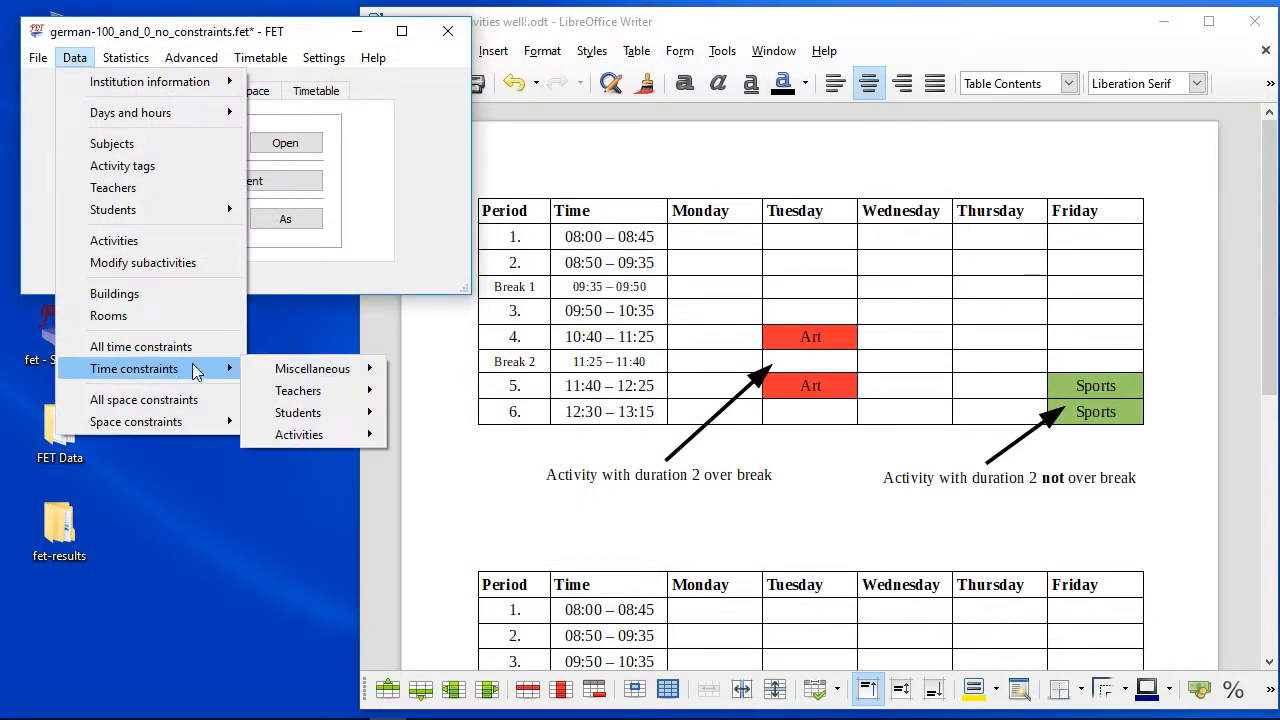
{"action": "left_click", "coordinate": [298, 434]}
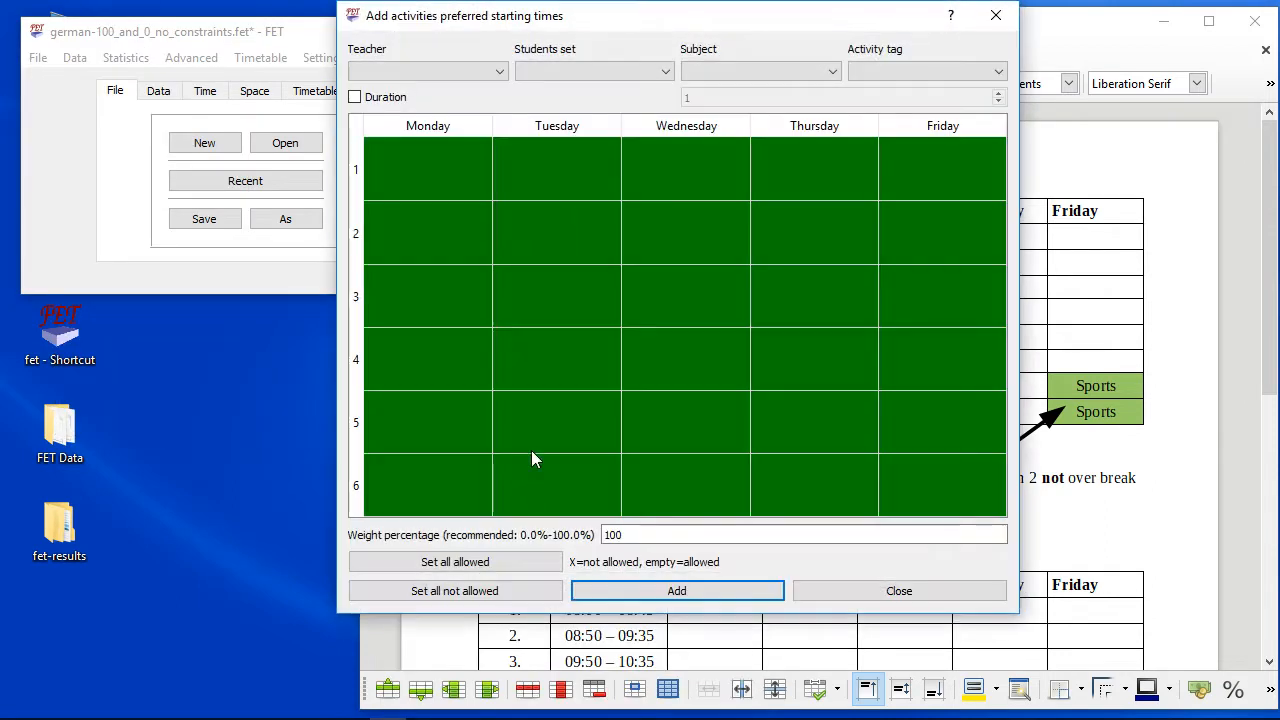
{"action": "left_click", "coordinate": [356, 96]}
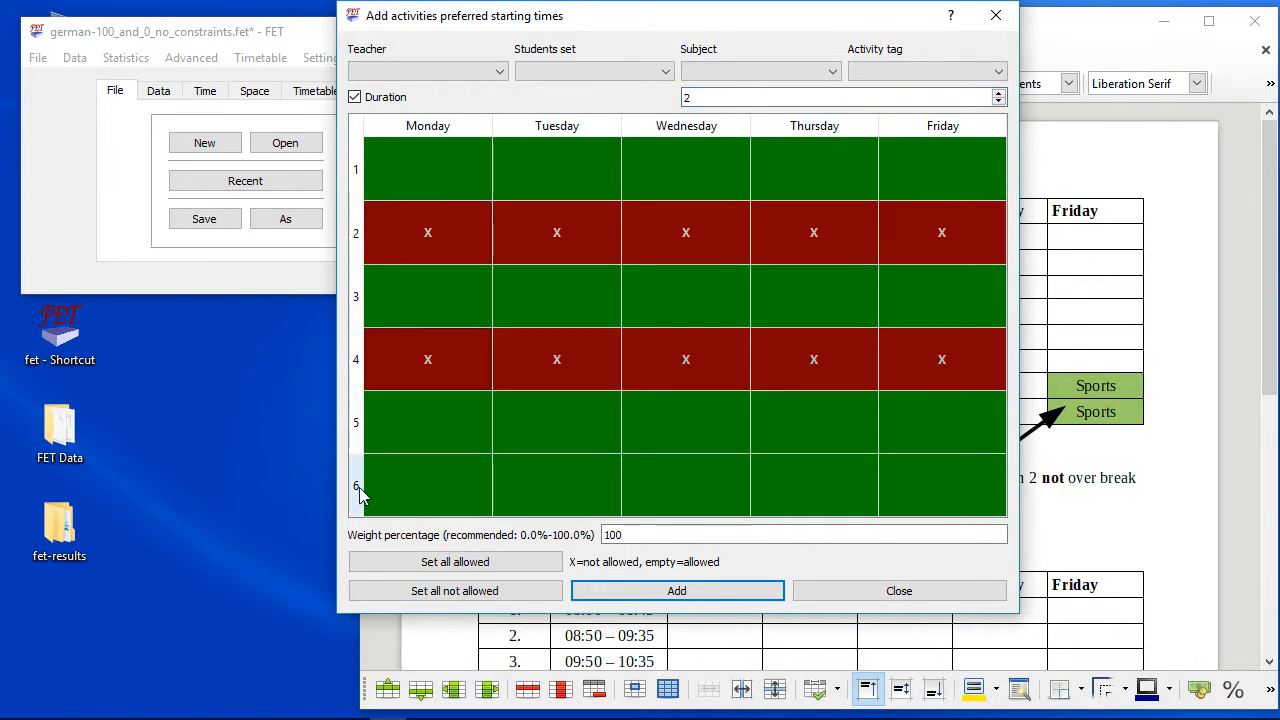
{"action": "left_click", "coordinate": [428, 486]}
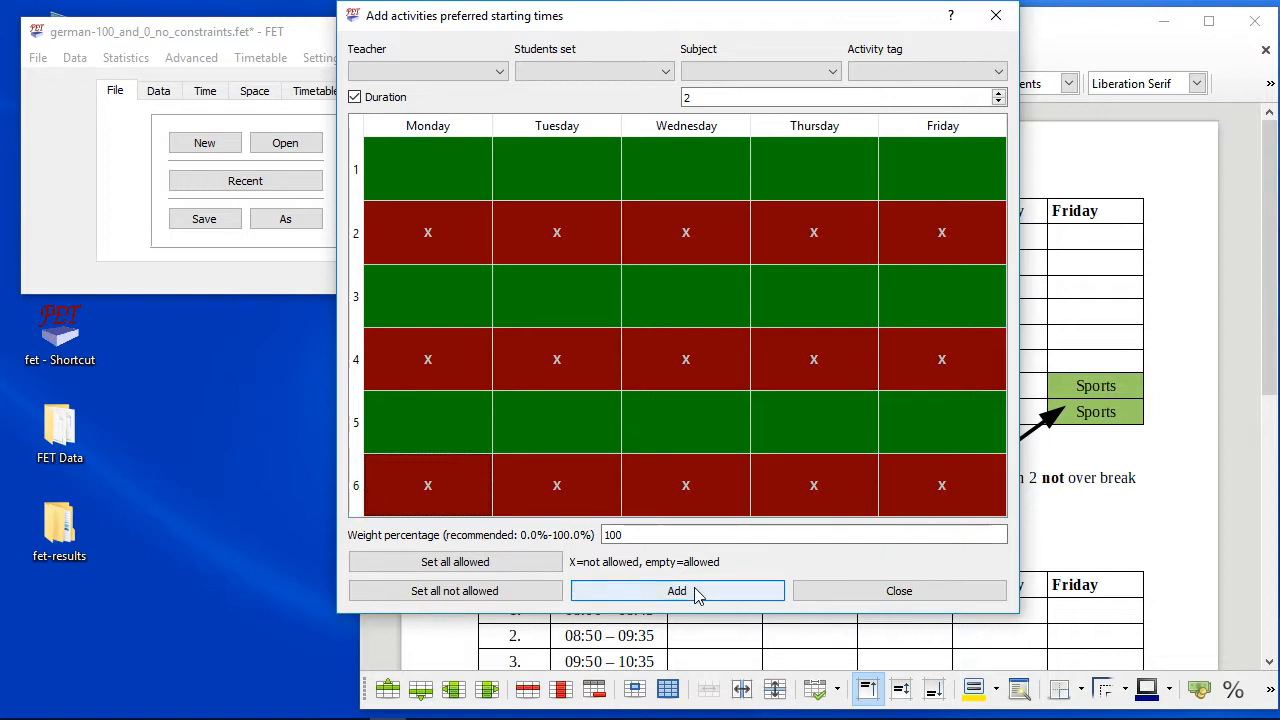
{"action": "left_click", "coordinate": [676, 592]}
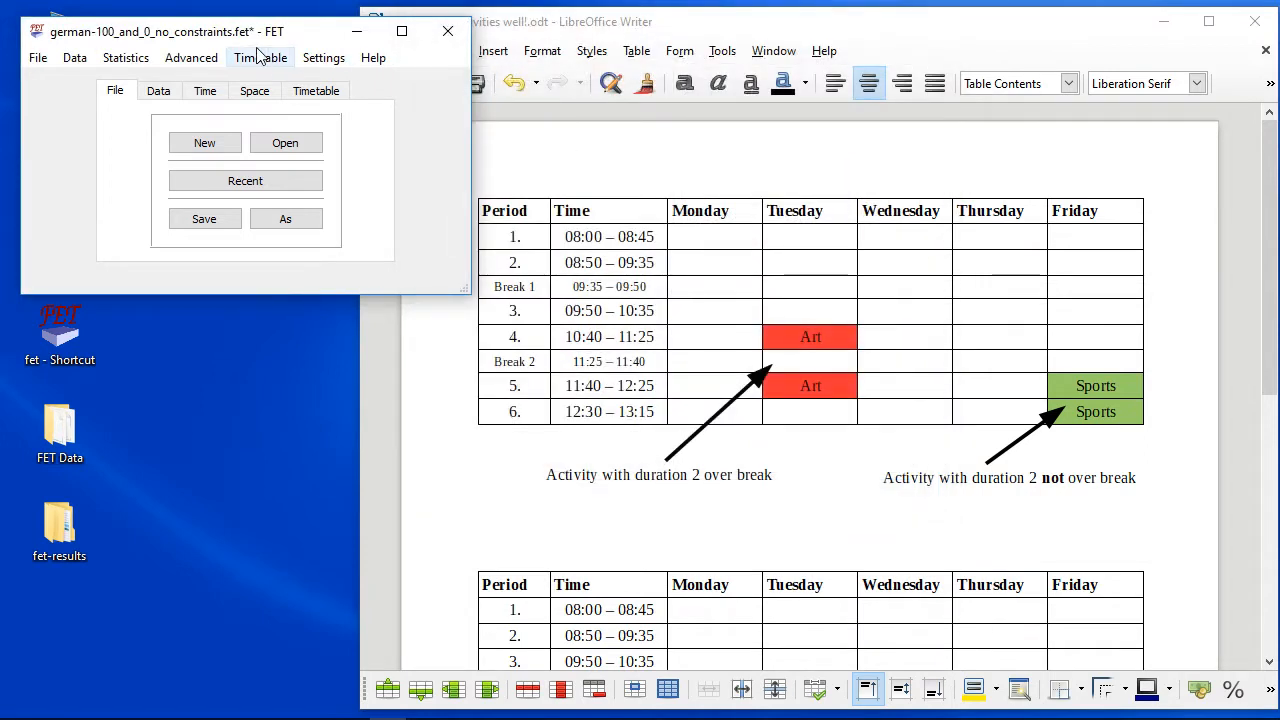
Generate a new timetable under the two-period starting-times constraint.
{"action": "left_click", "coordinate": [260, 56]}
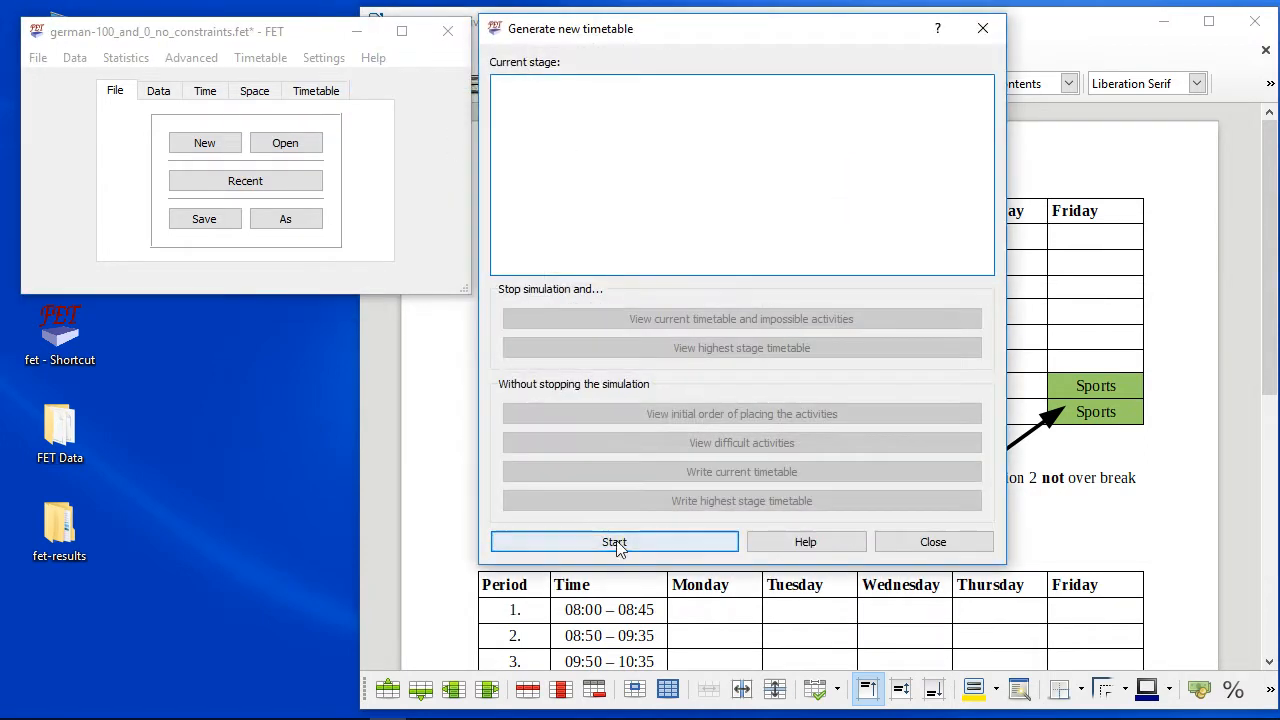
{"action": "left_click", "coordinate": [614, 542]}
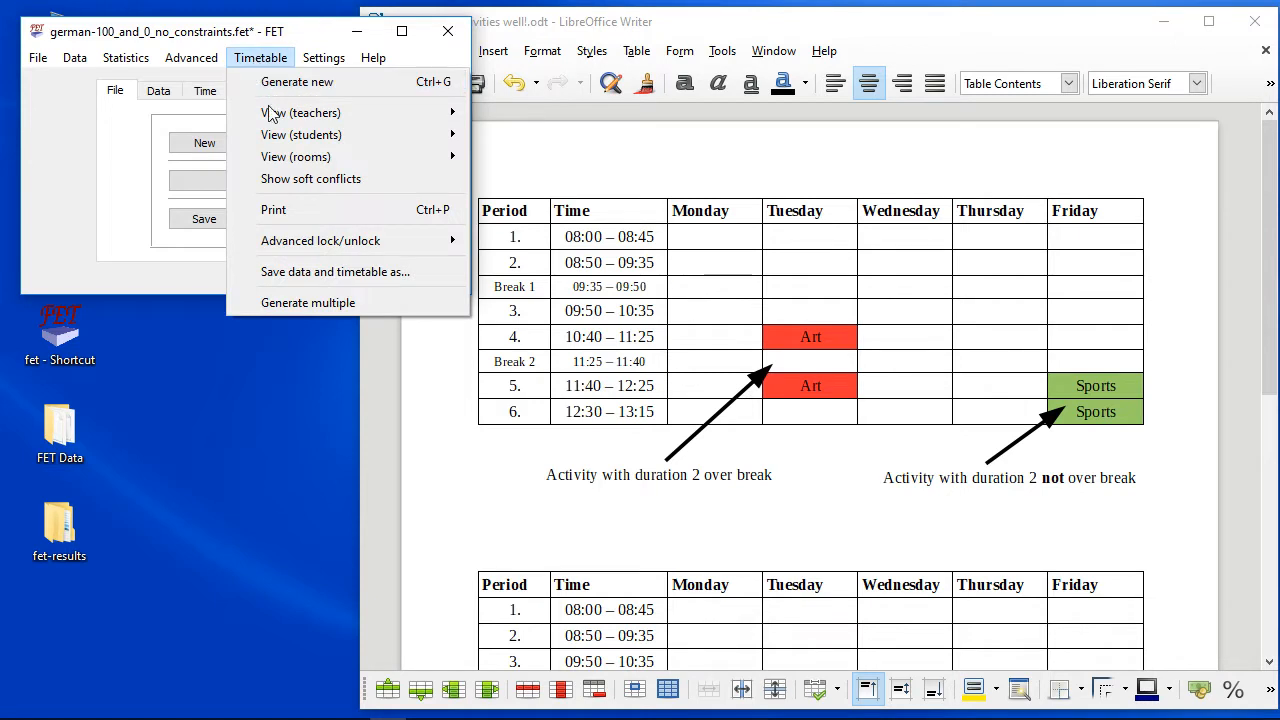
View the regenerated student timetables for classes 5c, 5d, 7a, 7b and year 8.
{"action": "left_click", "coordinate": [300, 134]}
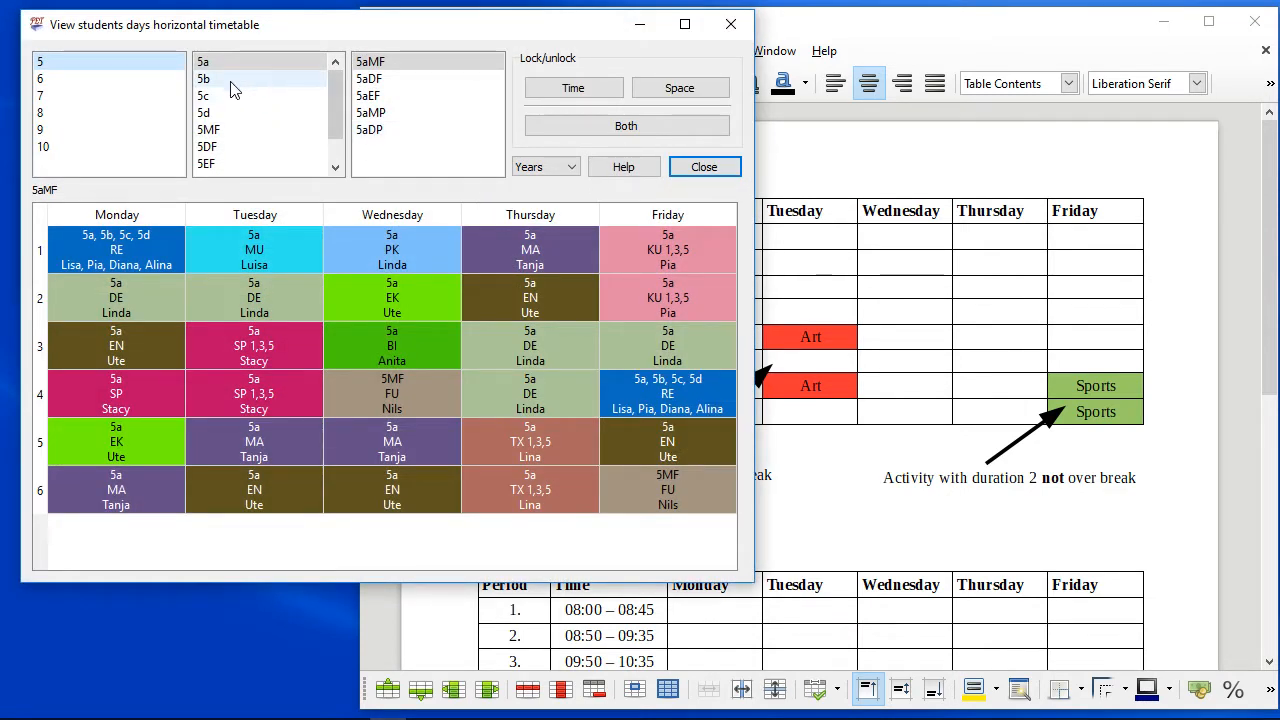
{"action": "left_click", "coordinate": [210, 96]}
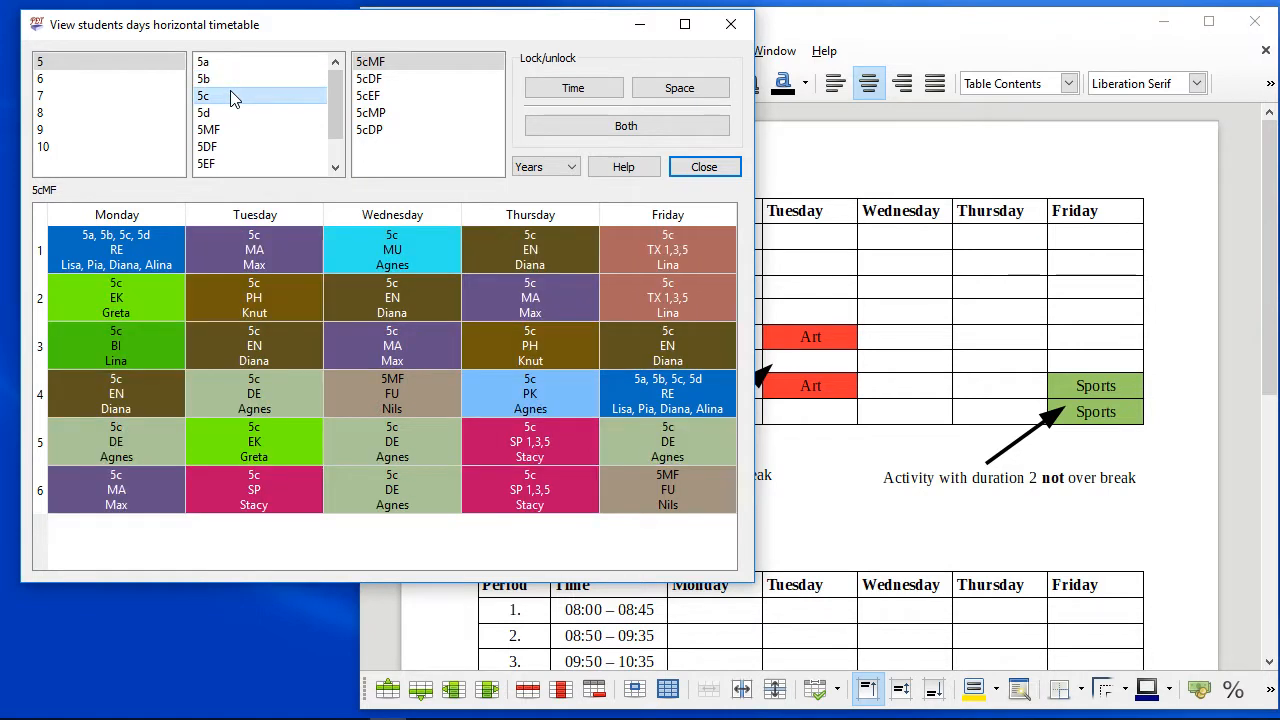
{"action": "left_click", "coordinate": [204, 112]}
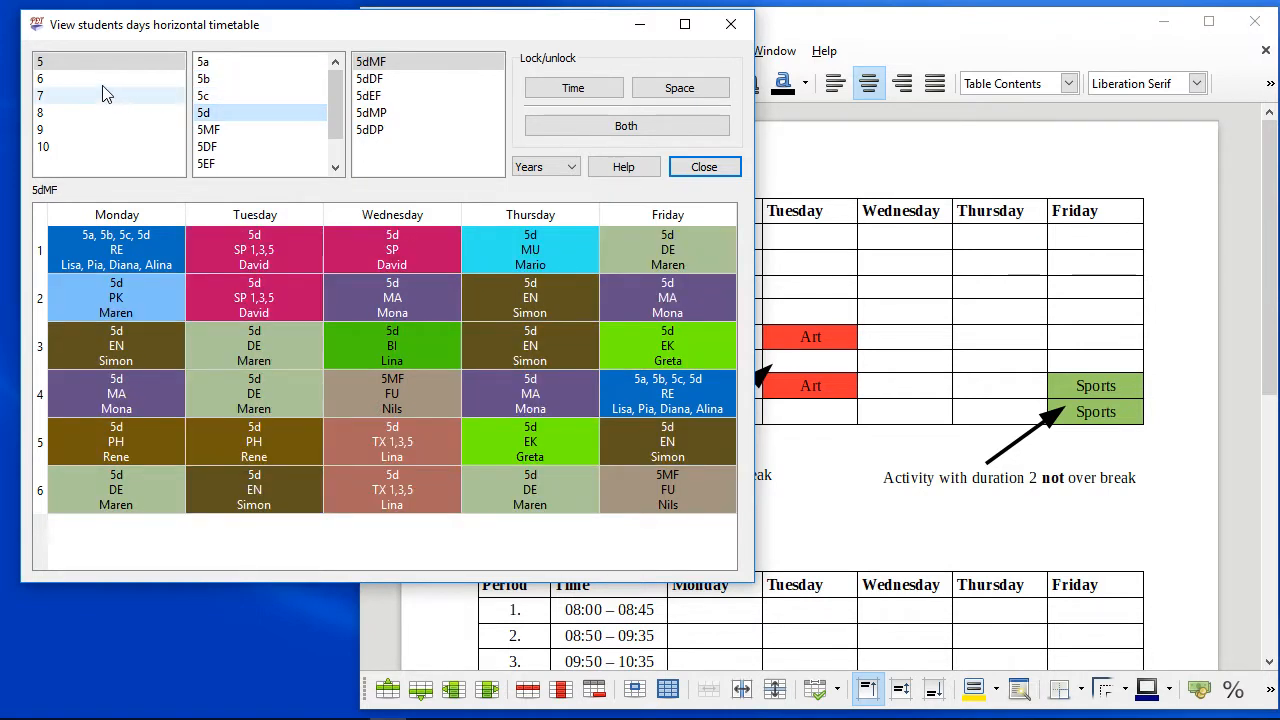
{"action": "left_click", "coordinate": [60, 96]}
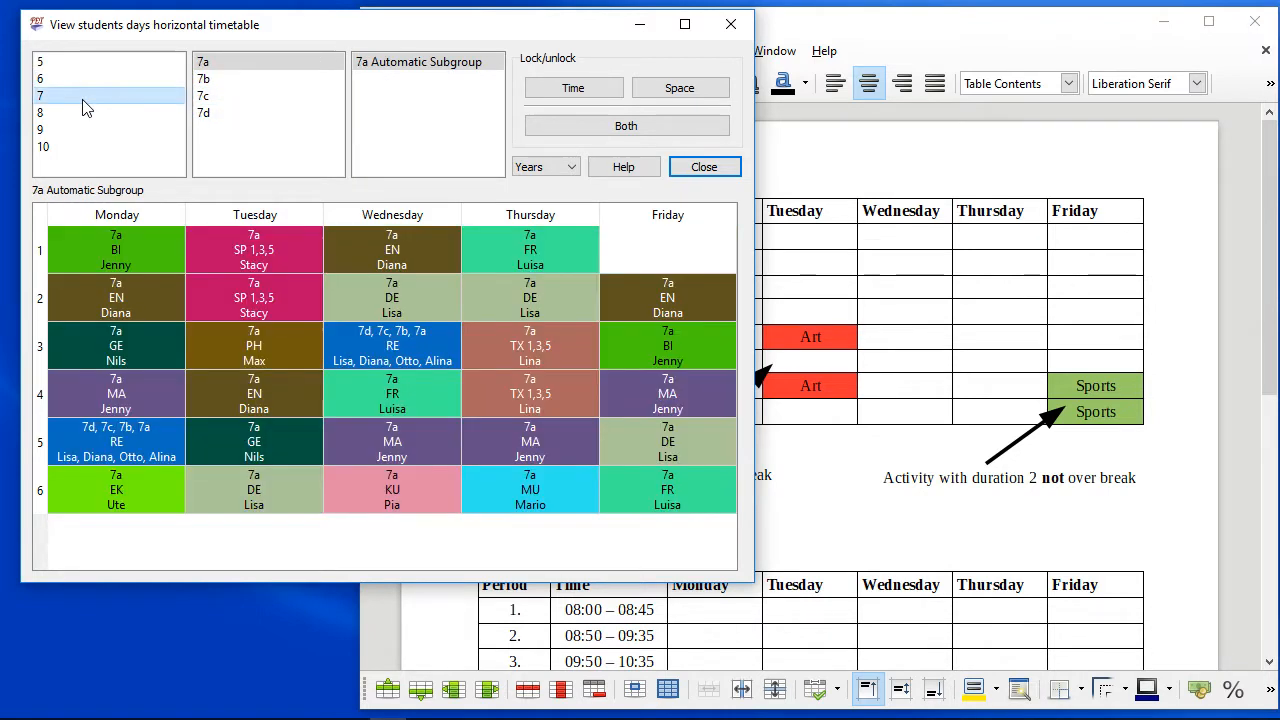
{"action": "left_click", "coordinate": [212, 80]}
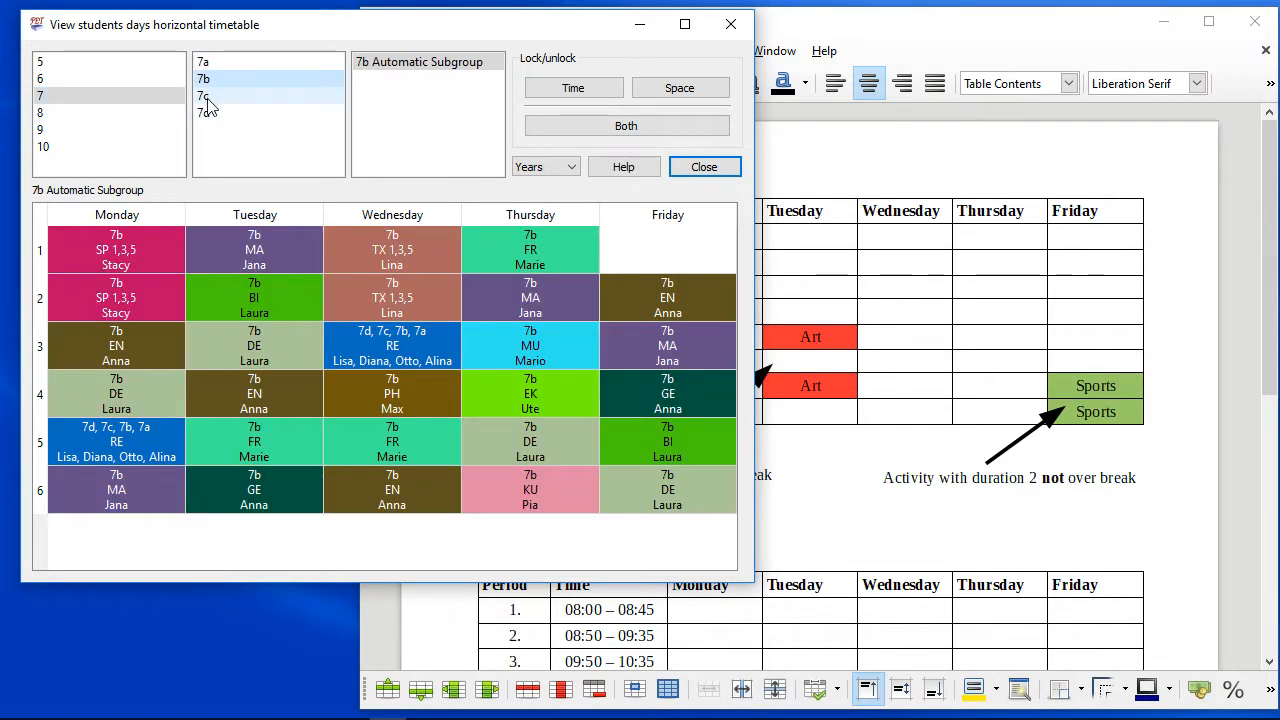
{"action": "left_click", "coordinate": [208, 112]}
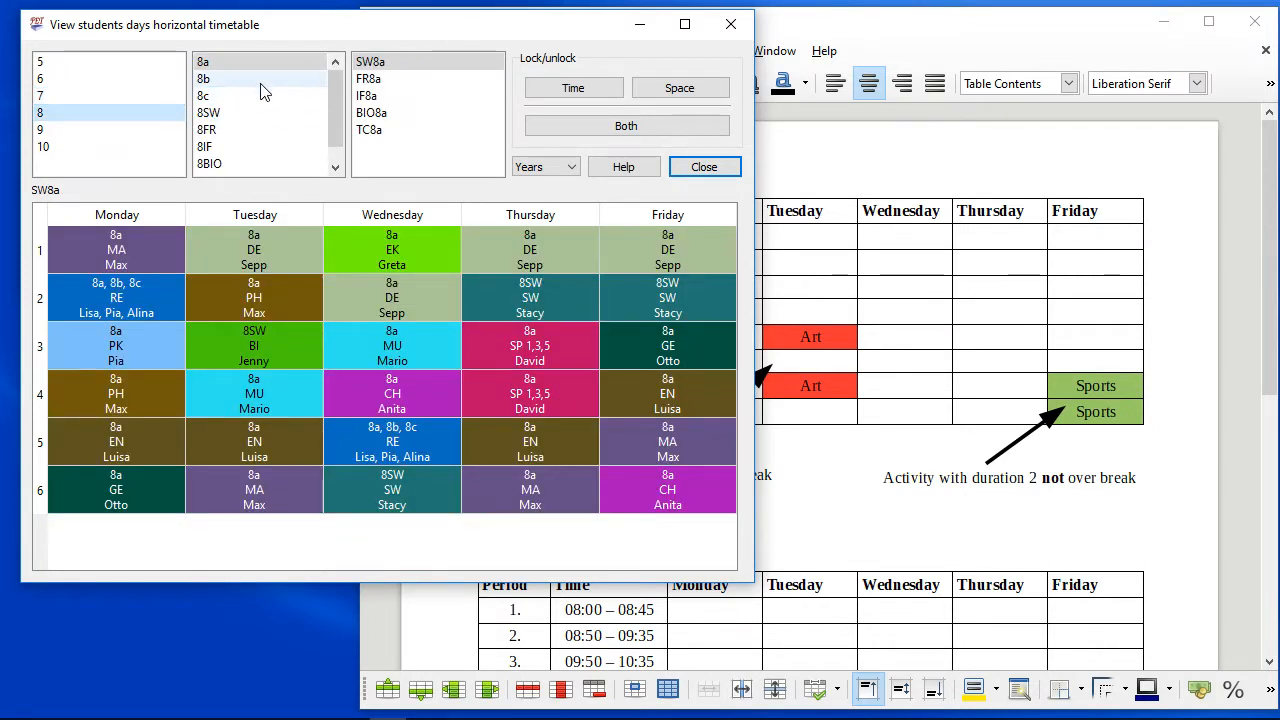
Bring the Writer document with the worst-case English tables back to front.
{"action": "left_click", "coordinate": [204, 96]}
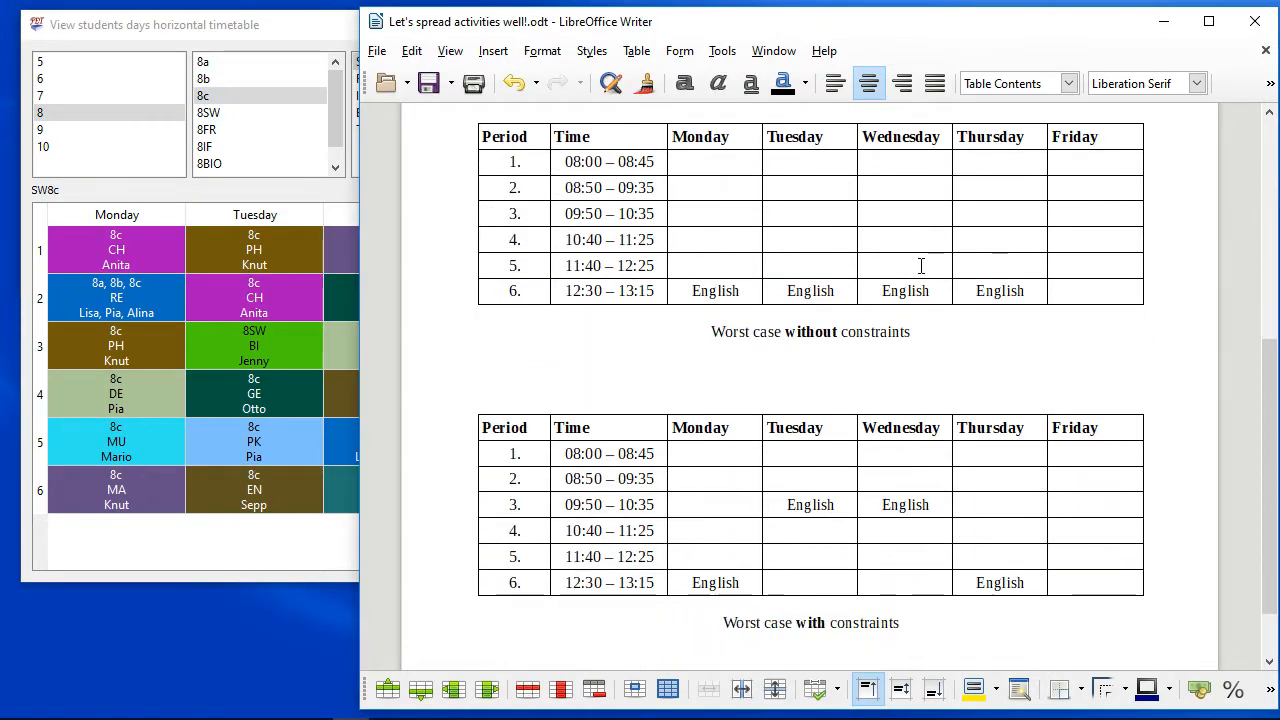
{"action": "mouse_move", "coordinate": [668, 292]}
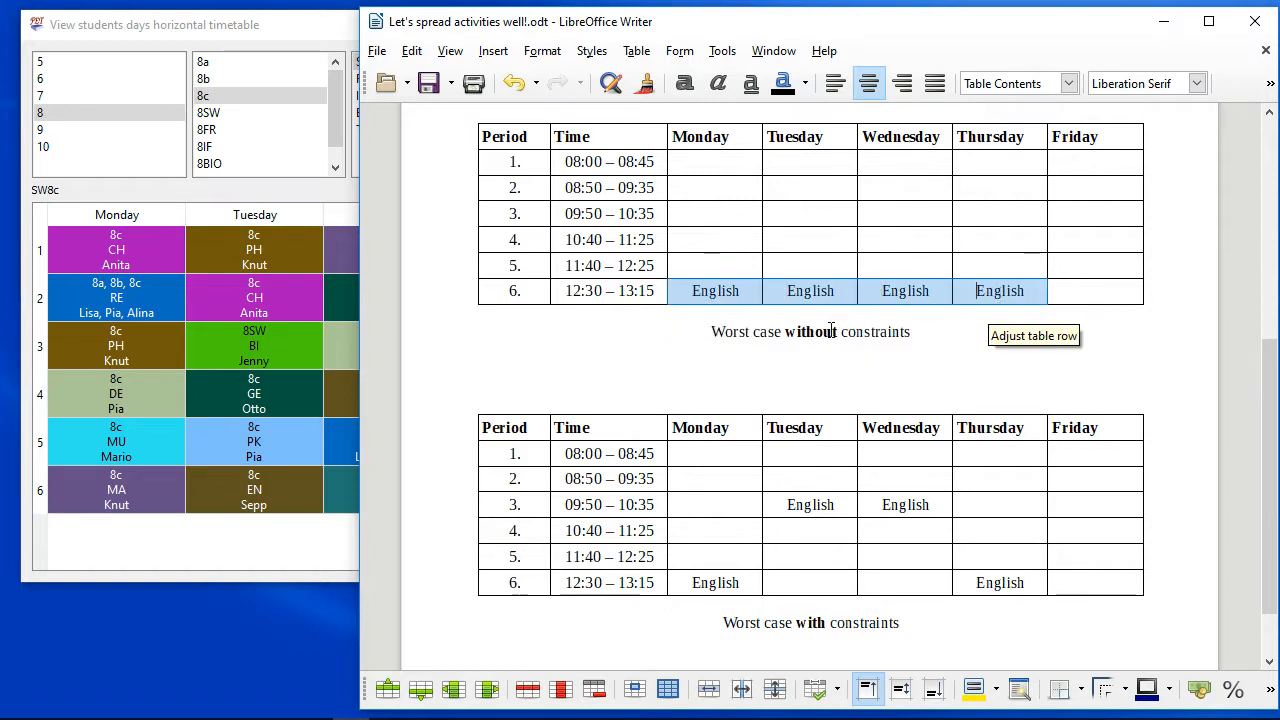
{"action": "mouse_move", "coordinate": [224, 312]}
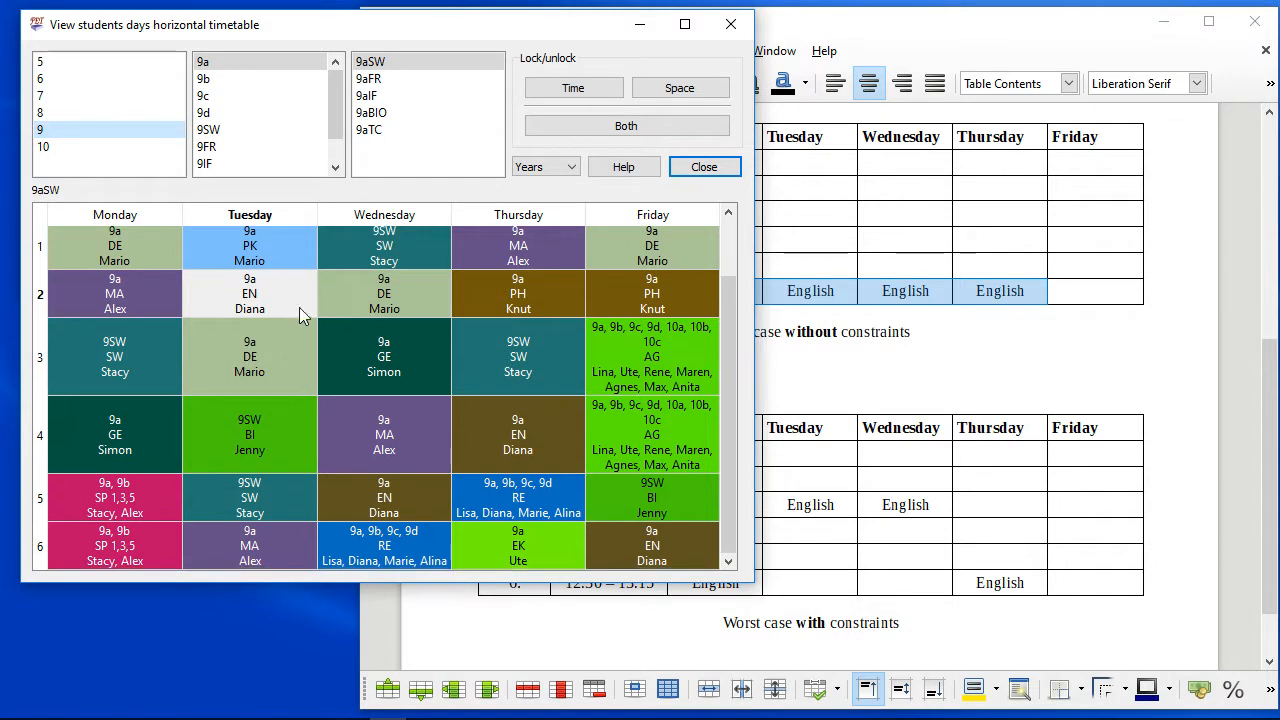
Review student timetables for 9b, 9d, 10b, 10c and then 6a and 6b.
{"action": "left_click", "coordinate": [208, 78]}
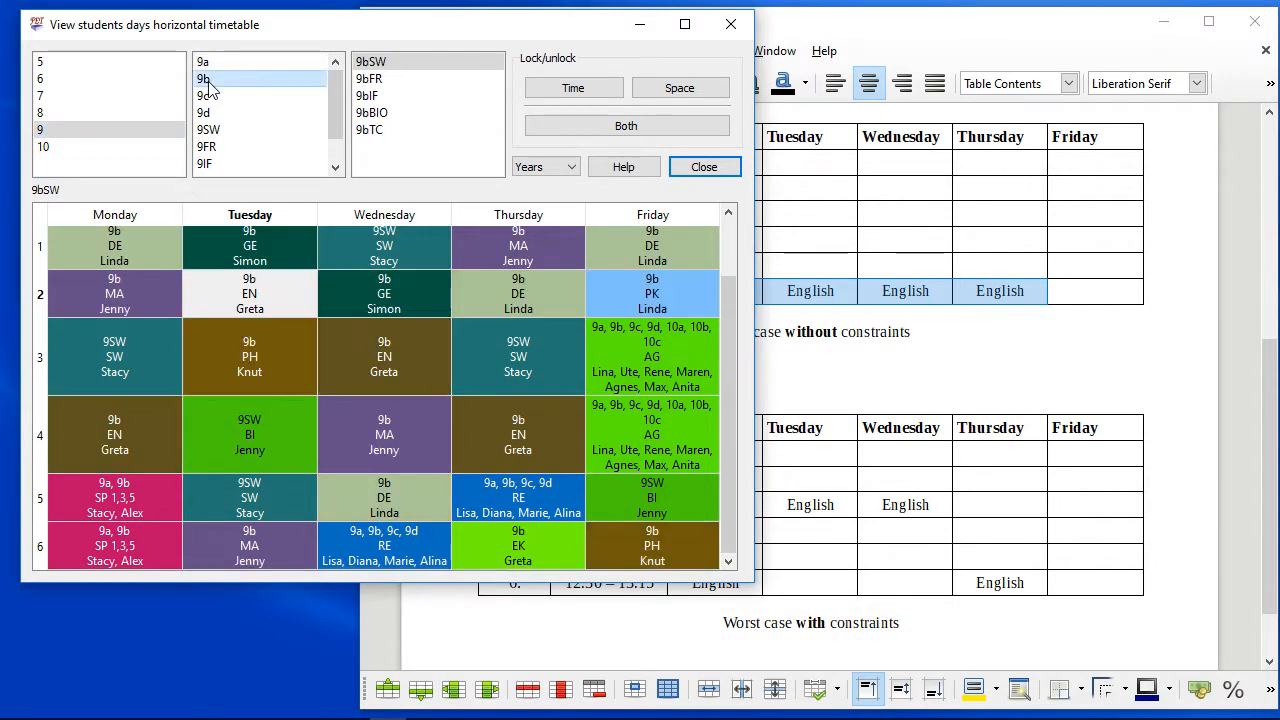
{"action": "left_click", "coordinate": [210, 112]}
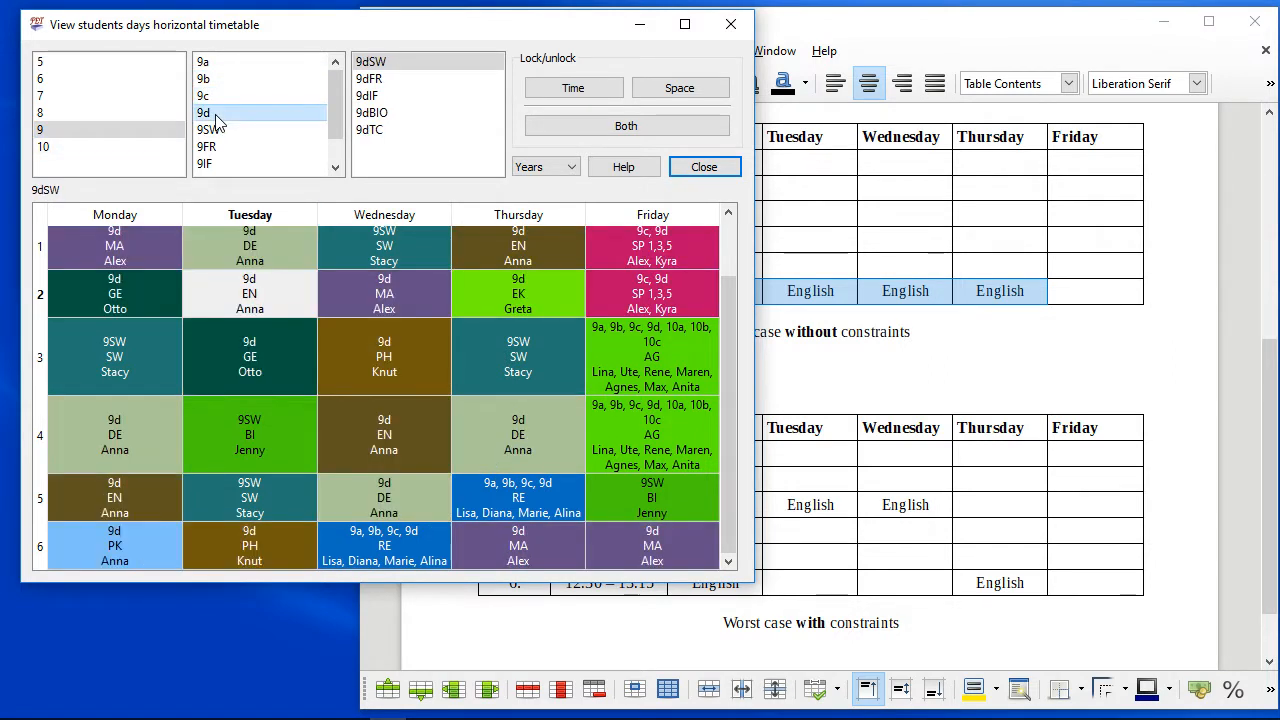
{"action": "left_click", "coordinate": [72, 146]}
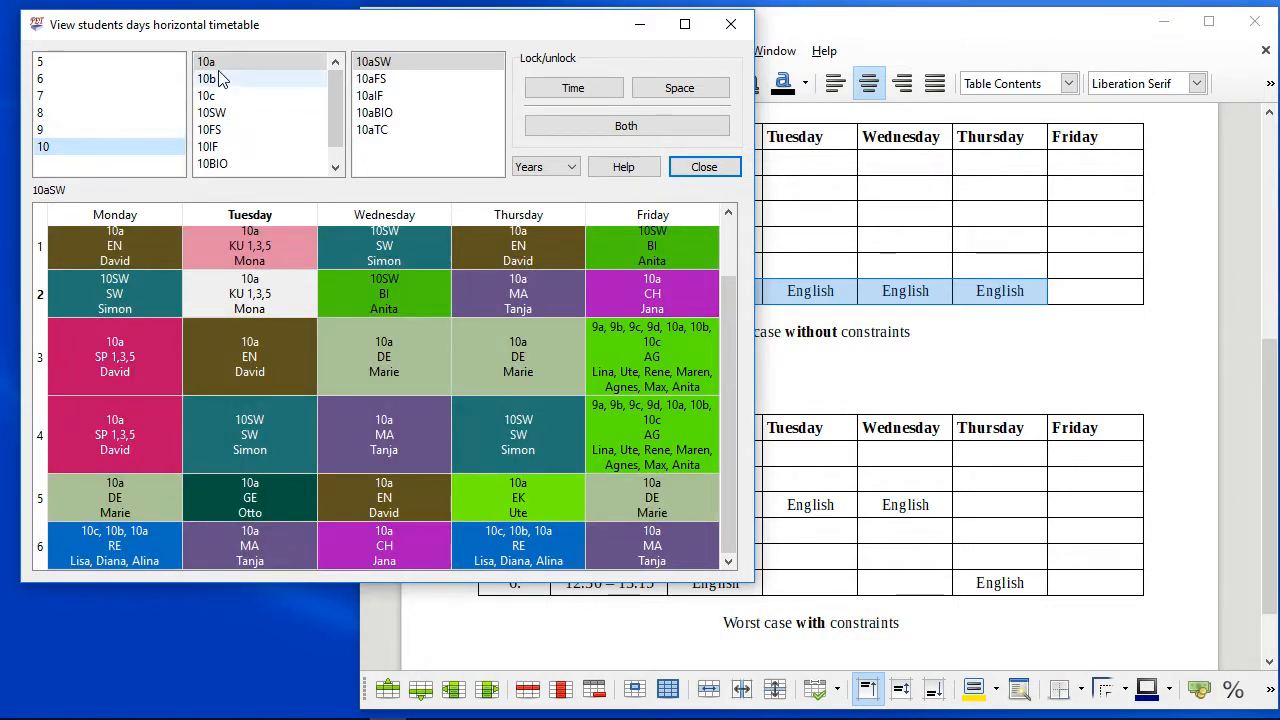
{"action": "left_click", "coordinate": [212, 78]}
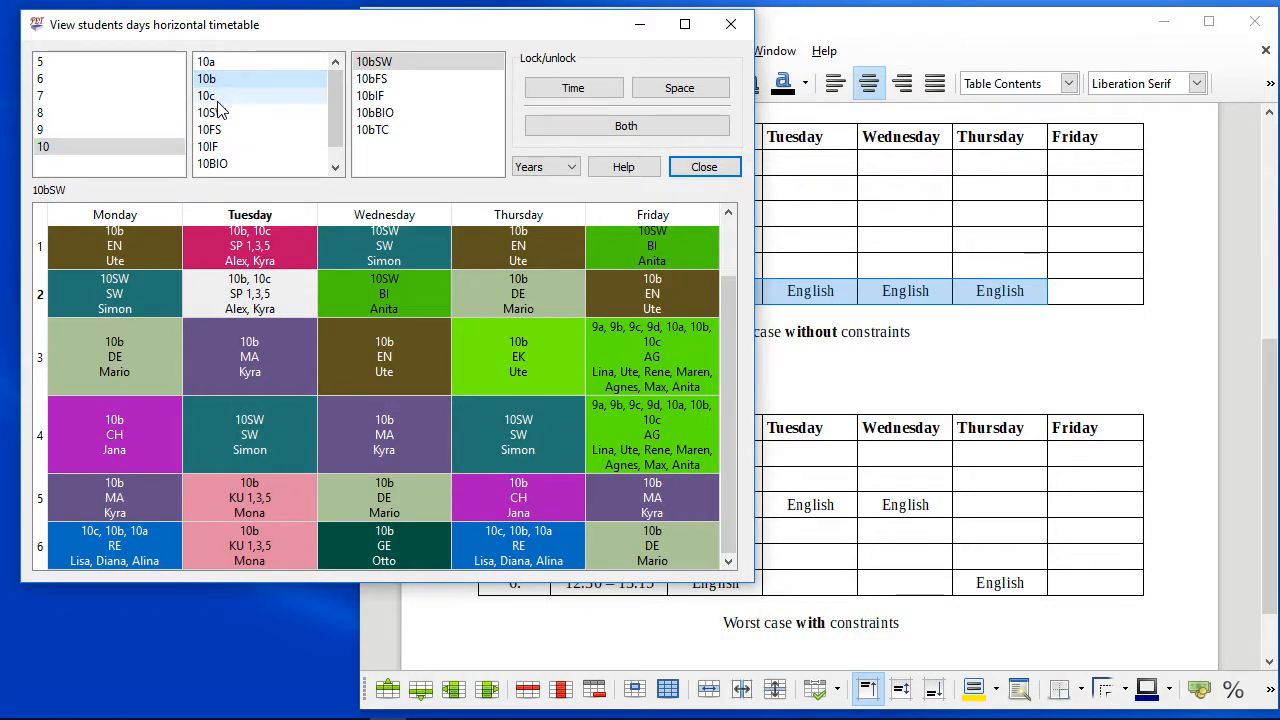
{"action": "left_click", "coordinate": [212, 94]}
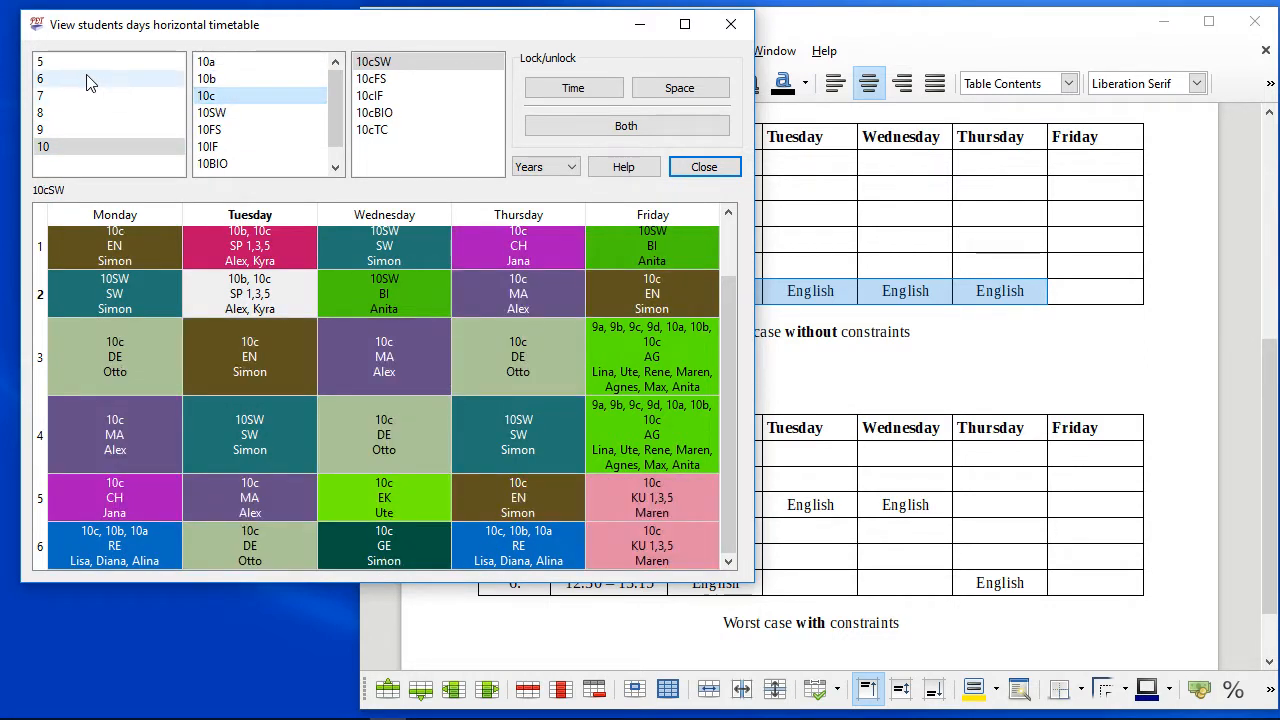
{"action": "left_click", "coordinate": [56, 78]}
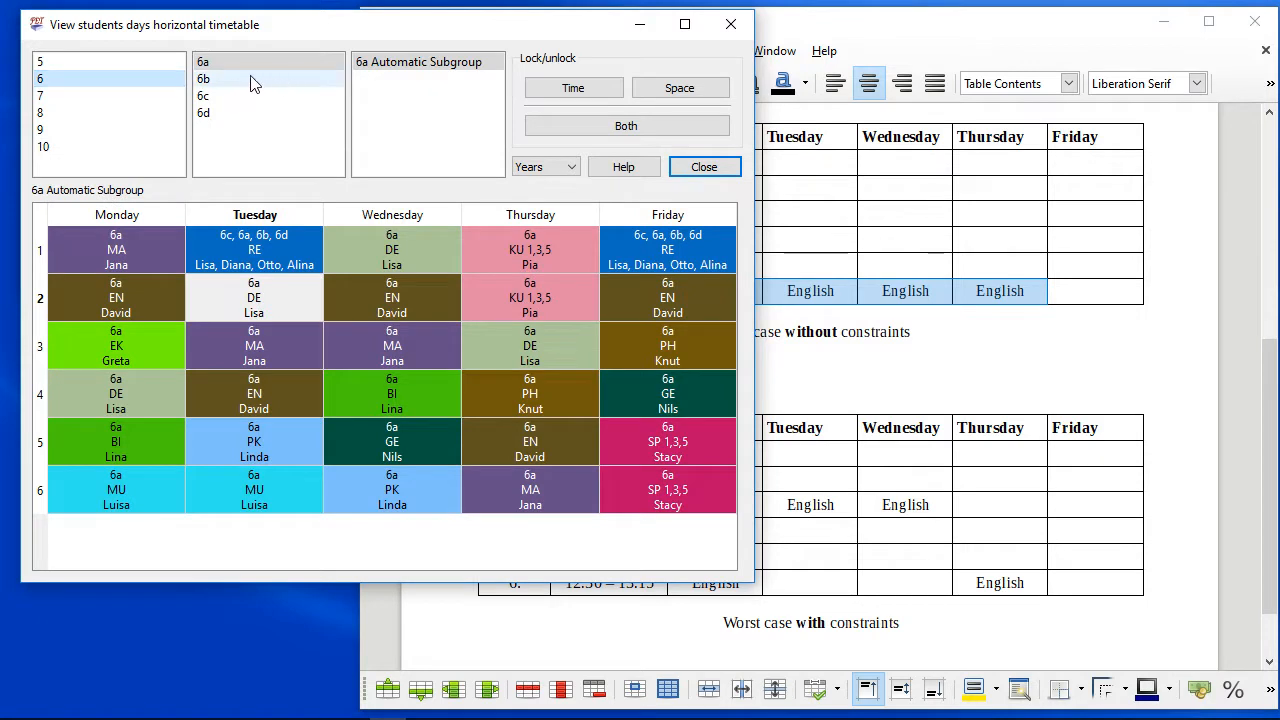
{"action": "left_click", "coordinate": [210, 78]}
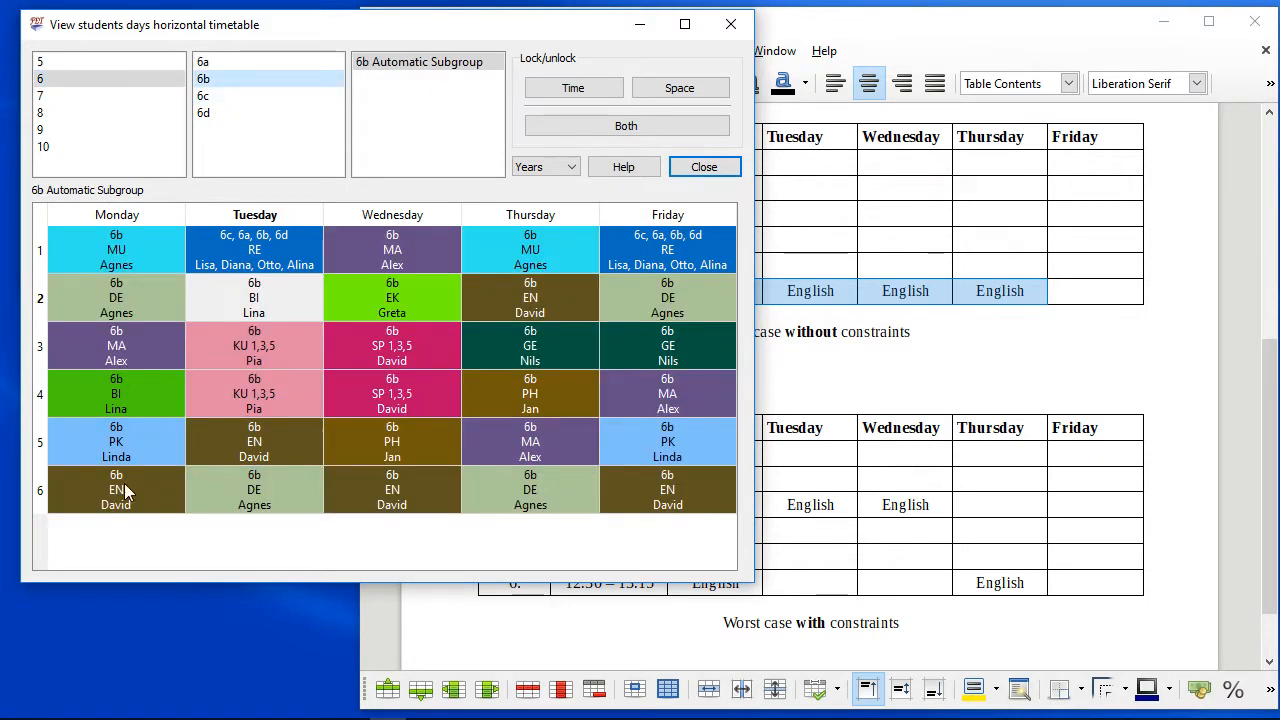
{"action": "mouse_move", "coordinate": [392, 498]}
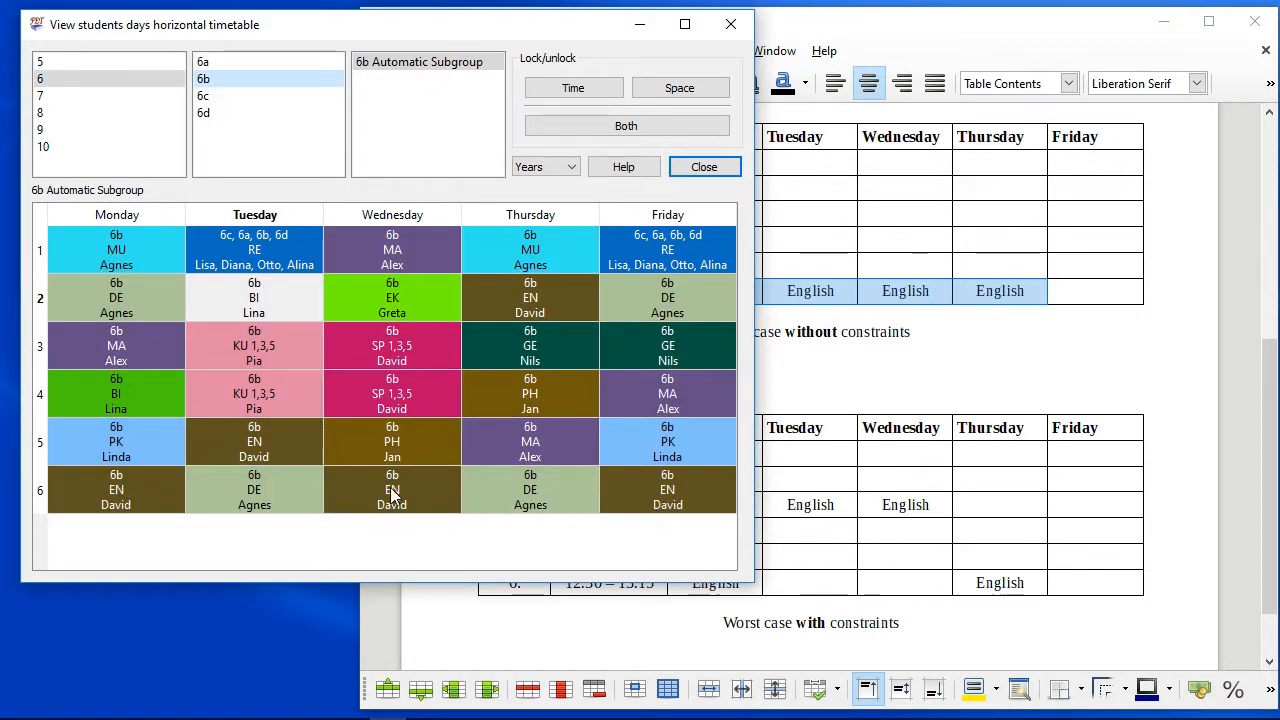
{"action": "mouse_move", "coordinate": [642, 494]}
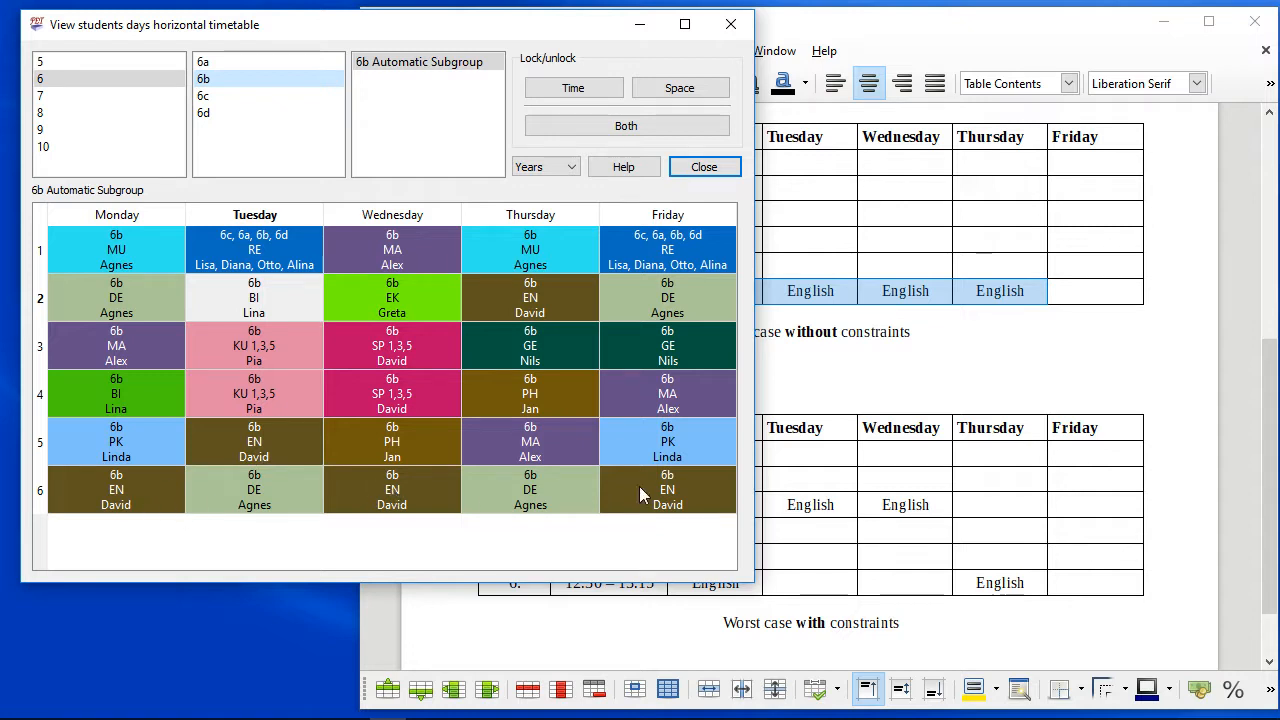
{"action": "mouse_move", "coordinate": [436, 508]}
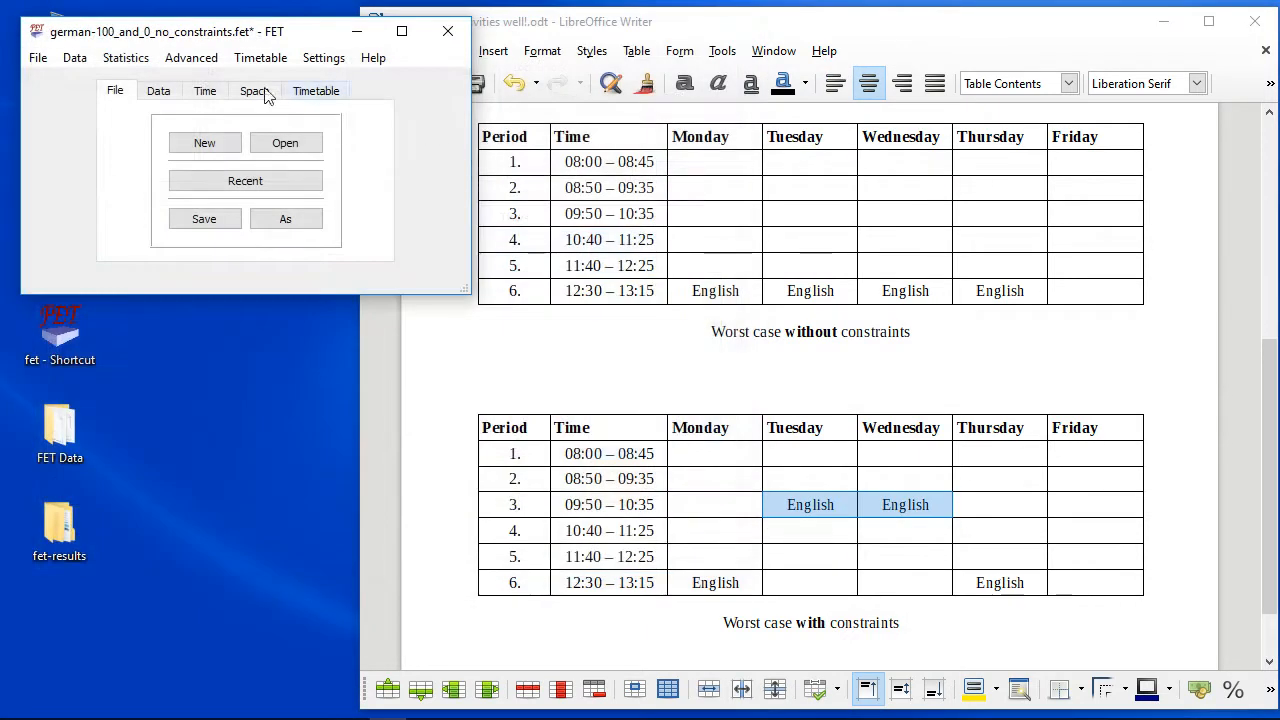
Add a subactivities constraint limiting DE component 1 to periods 1–3.
{"action": "left_click", "coordinate": [76, 56]}
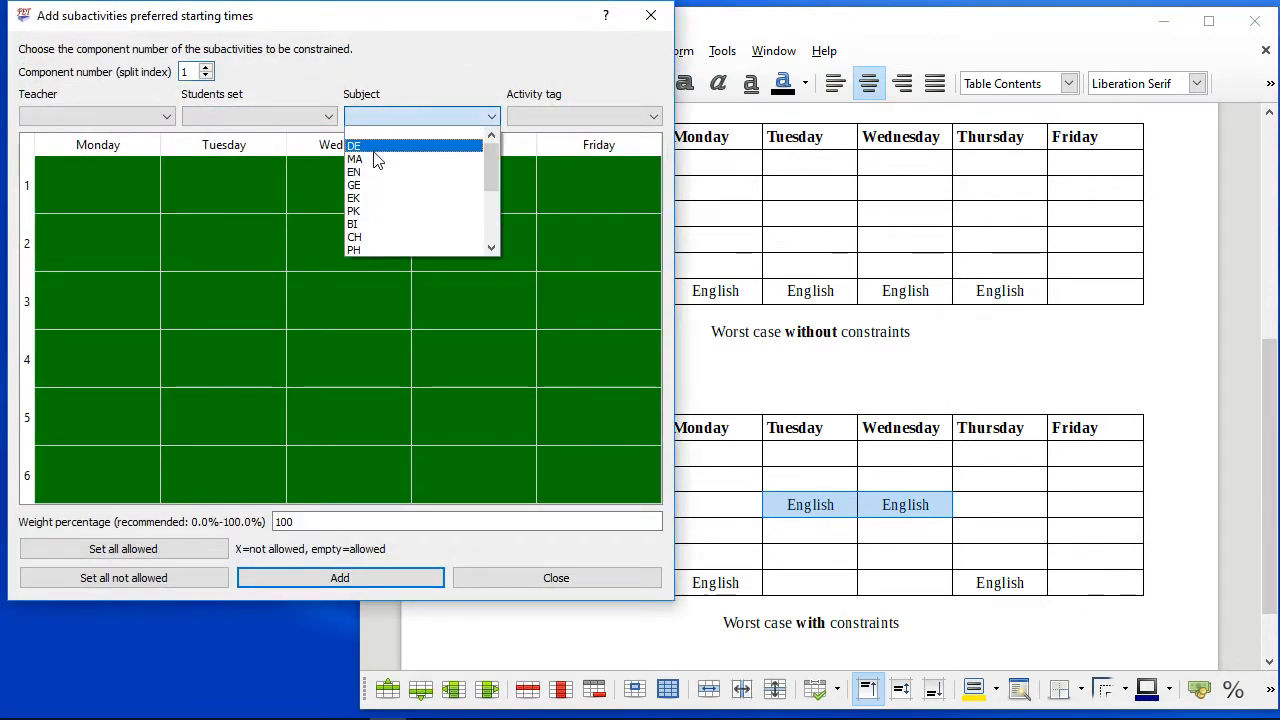
{"action": "left_click", "coordinate": [360, 144]}
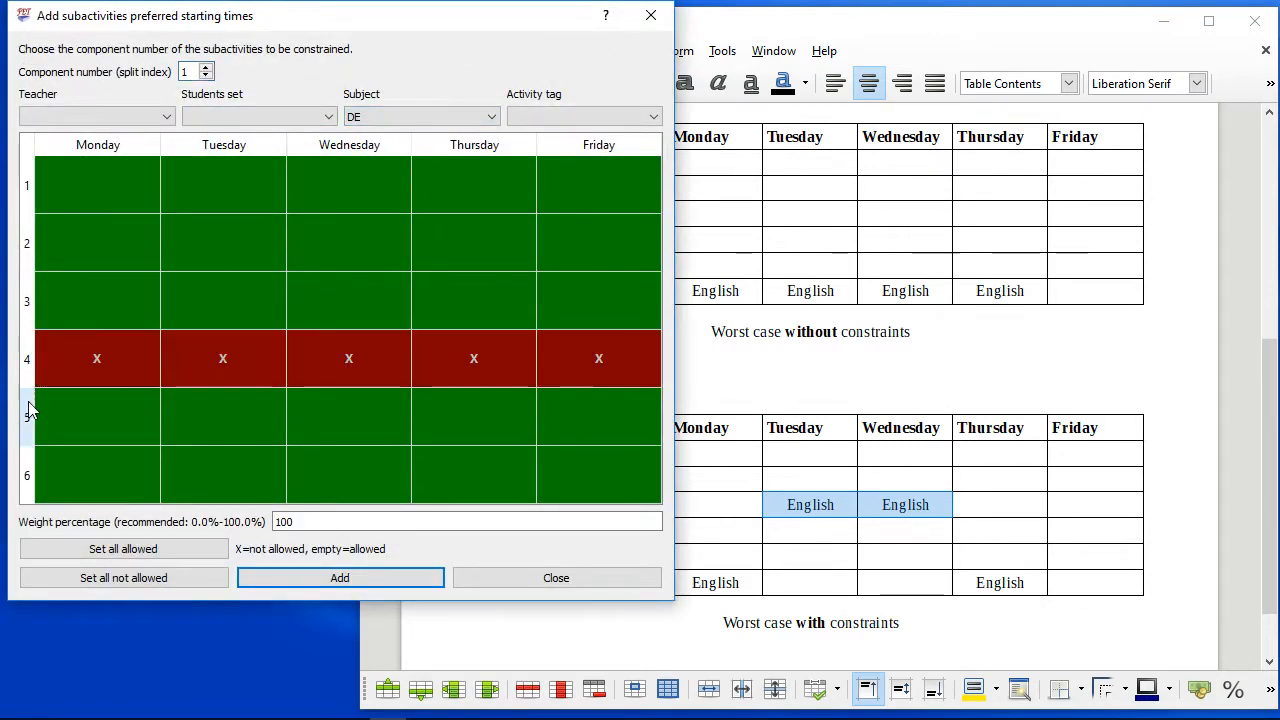
{"action": "left_click", "coordinate": [340, 576]}
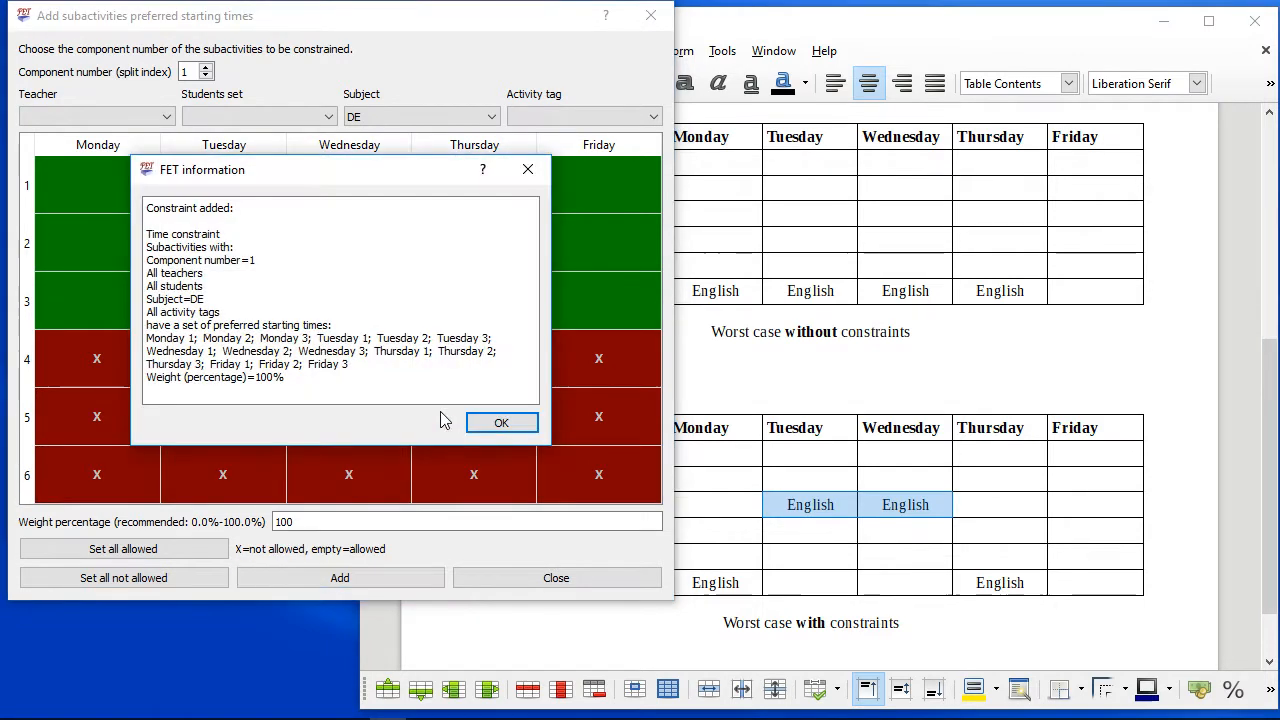
{"action": "left_click", "coordinate": [500, 422]}
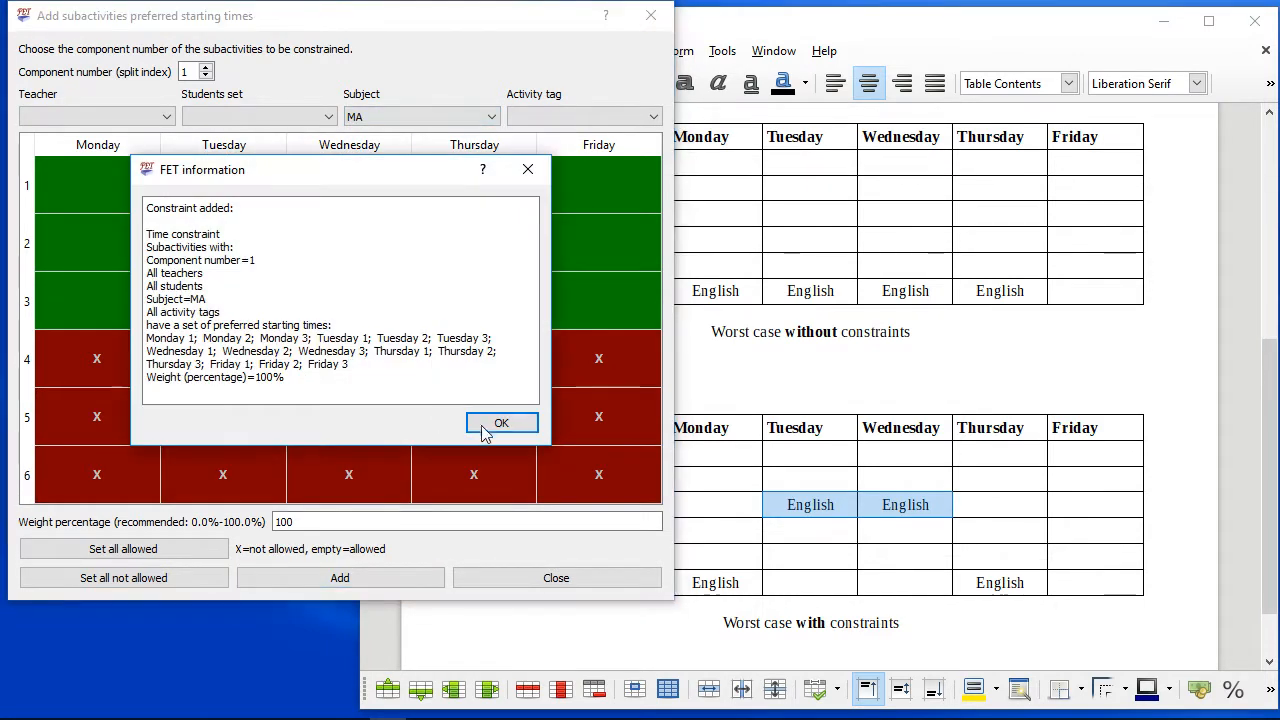
Add the same periods 1–3 constraints for MA and EN components 1 and MA, DE components 2.
{"action": "left_click", "coordinate": [500, 424]}
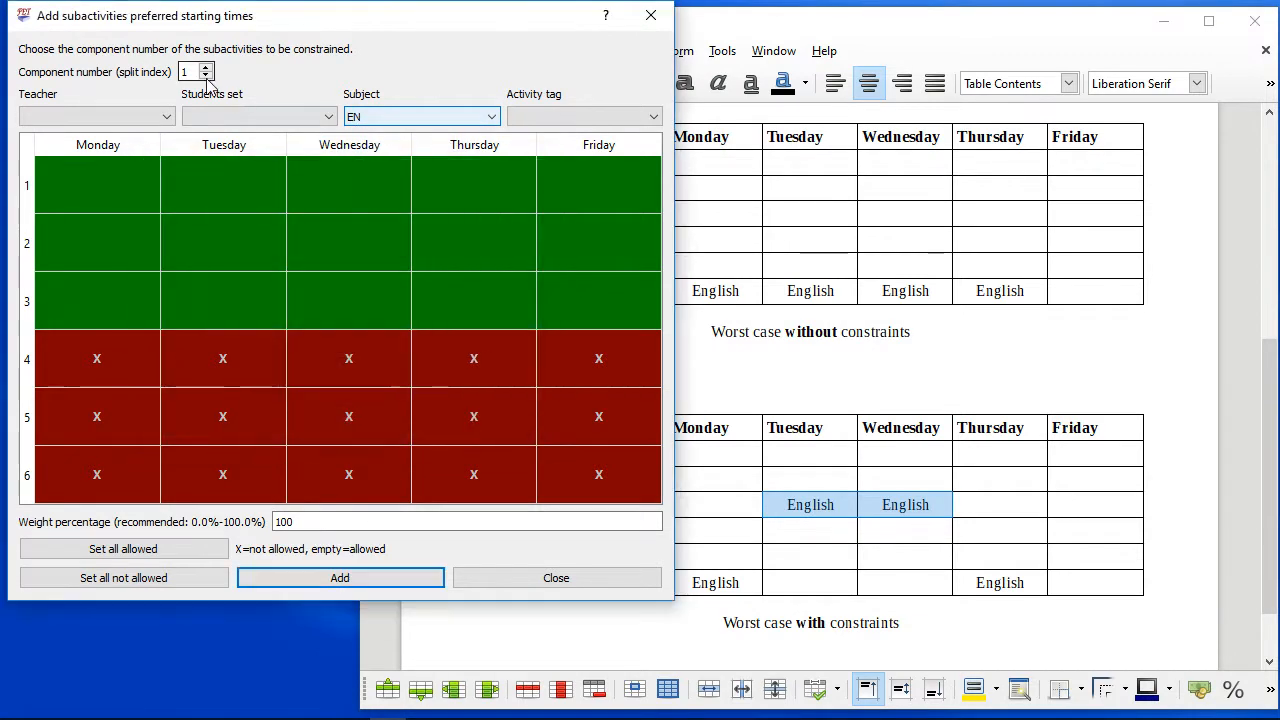
{"action": "left_click", "coordinate": [340, 576]}
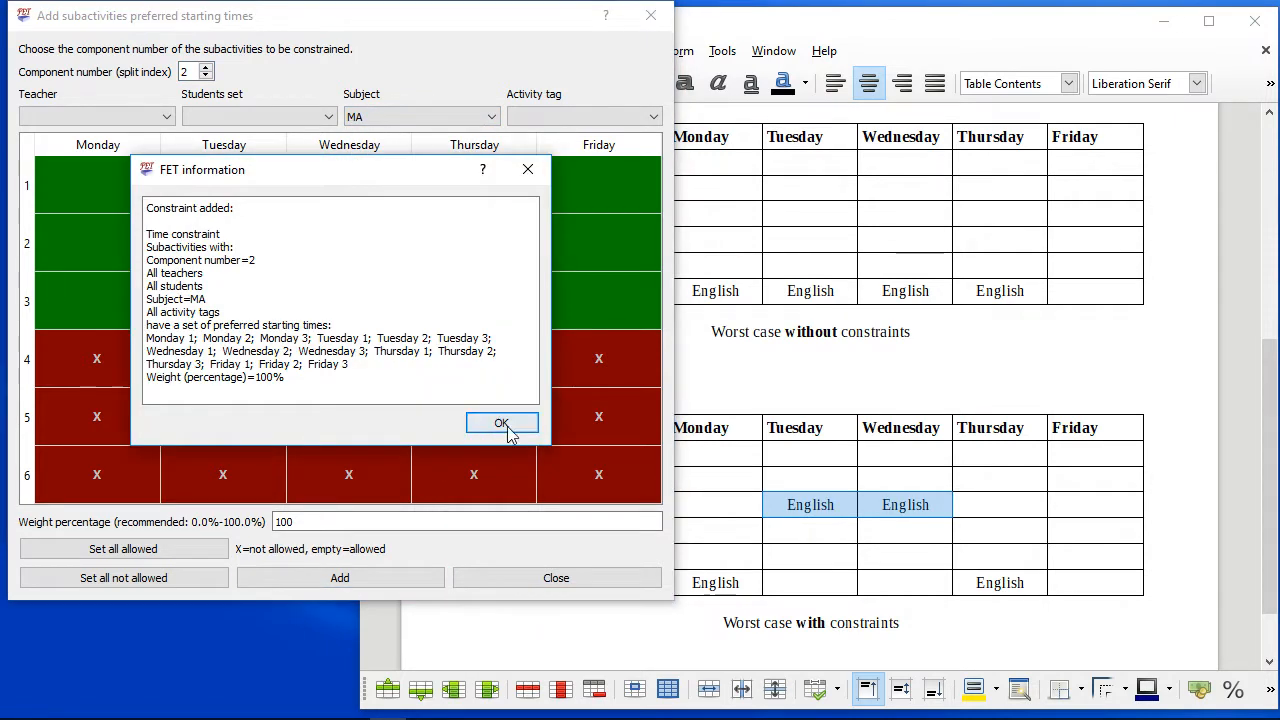
{"action": "left_click", "coordinate": [502, 424]}
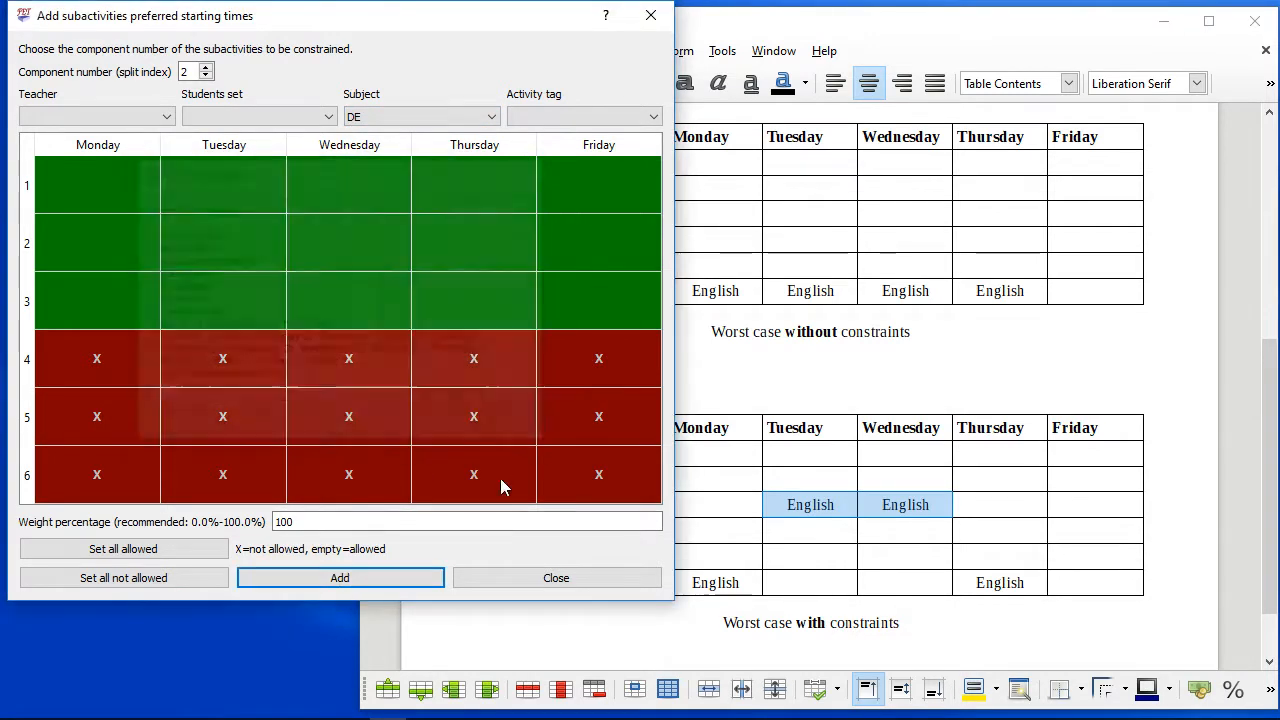
{"action": "left_click", "coordinate": [340, 576]}
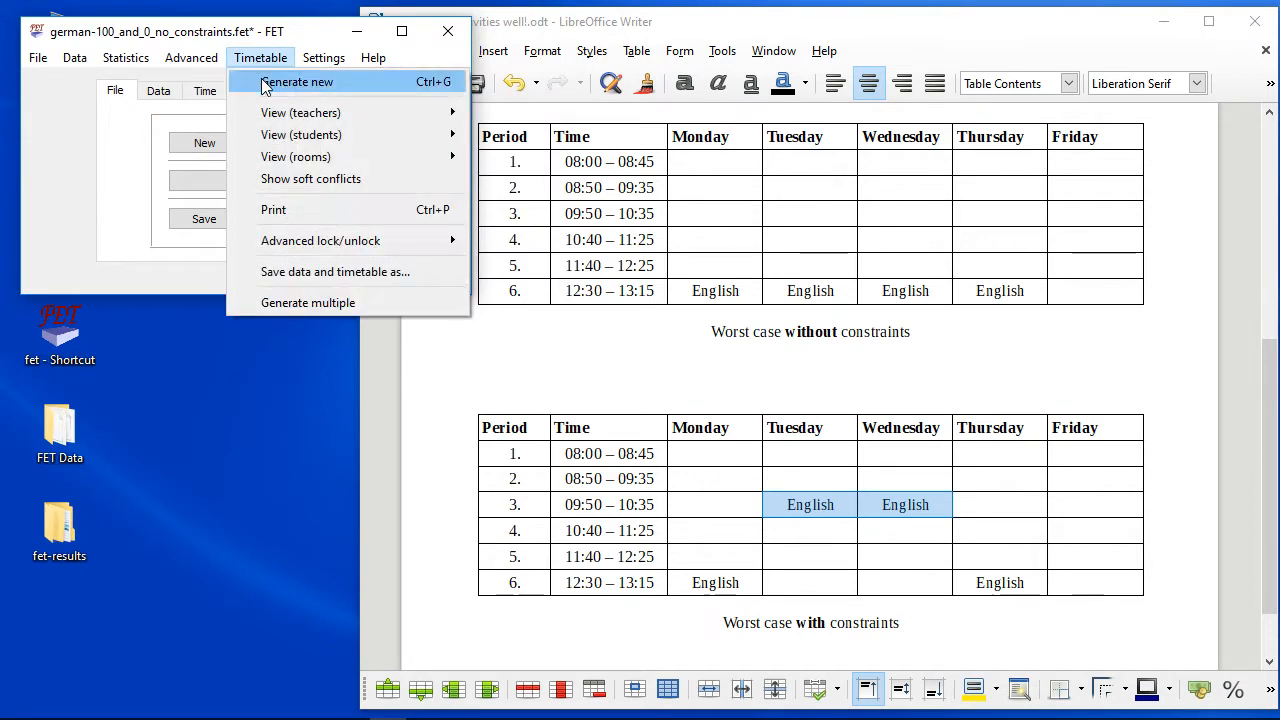
Generate a new timetable placing all 589 activities and close the generation window.
{"action": "left_click", "coordinate": [304, 82]}
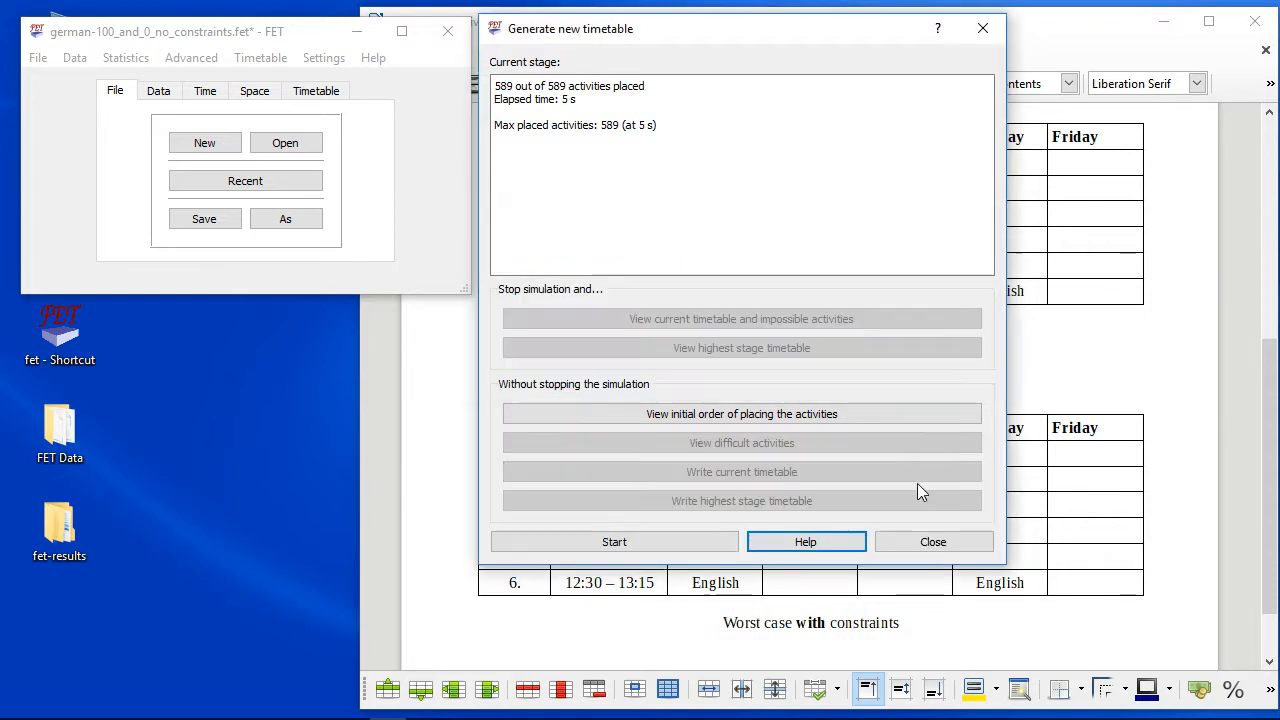
{"action": "left_click", "coordinate": [932, 540]}
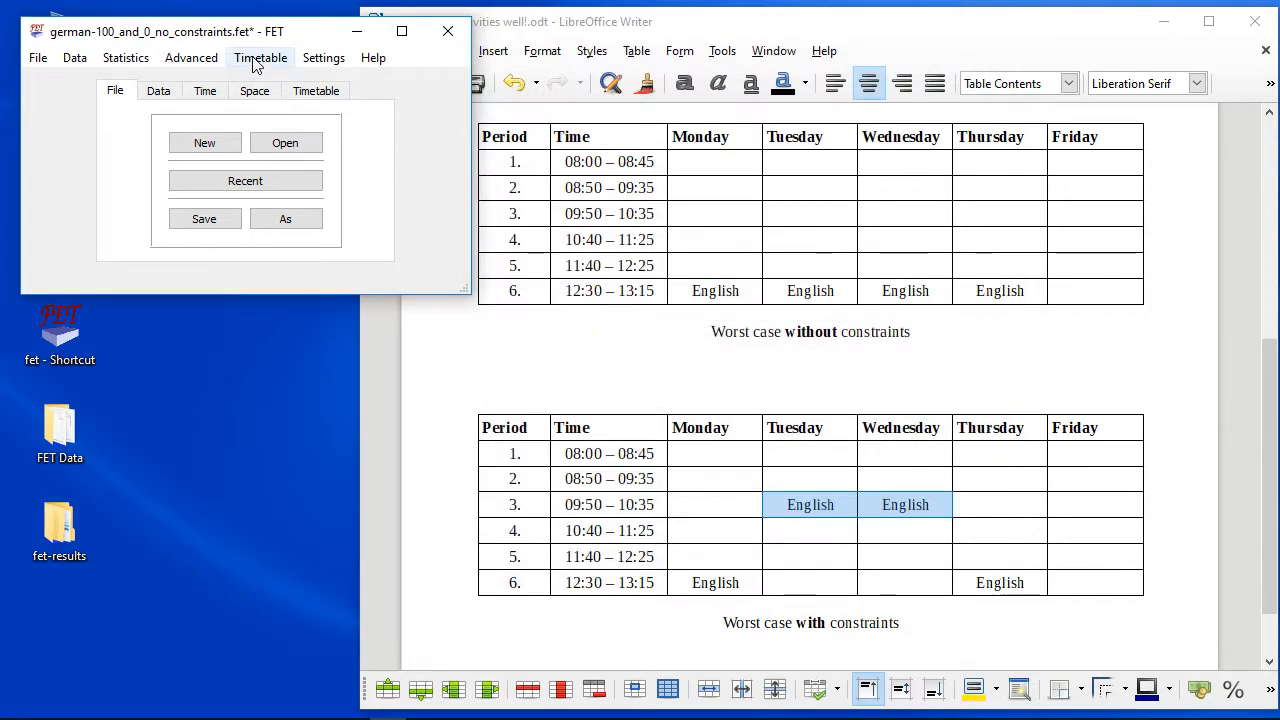
{"action": "left_click", "coordinate": [260, 56]}
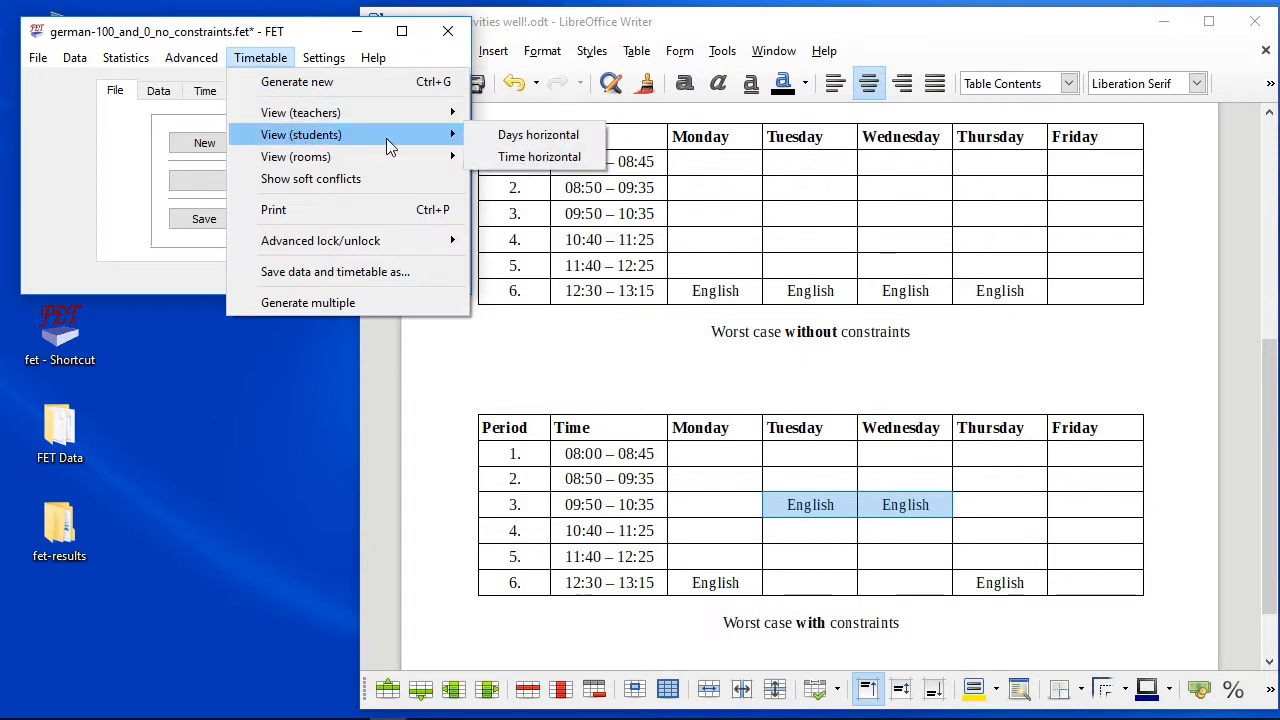
View the regenerated student timetables for classes 5a, 5b, 5c and 5d.
{"action": "left_click", "coordinate": [540, 134]}
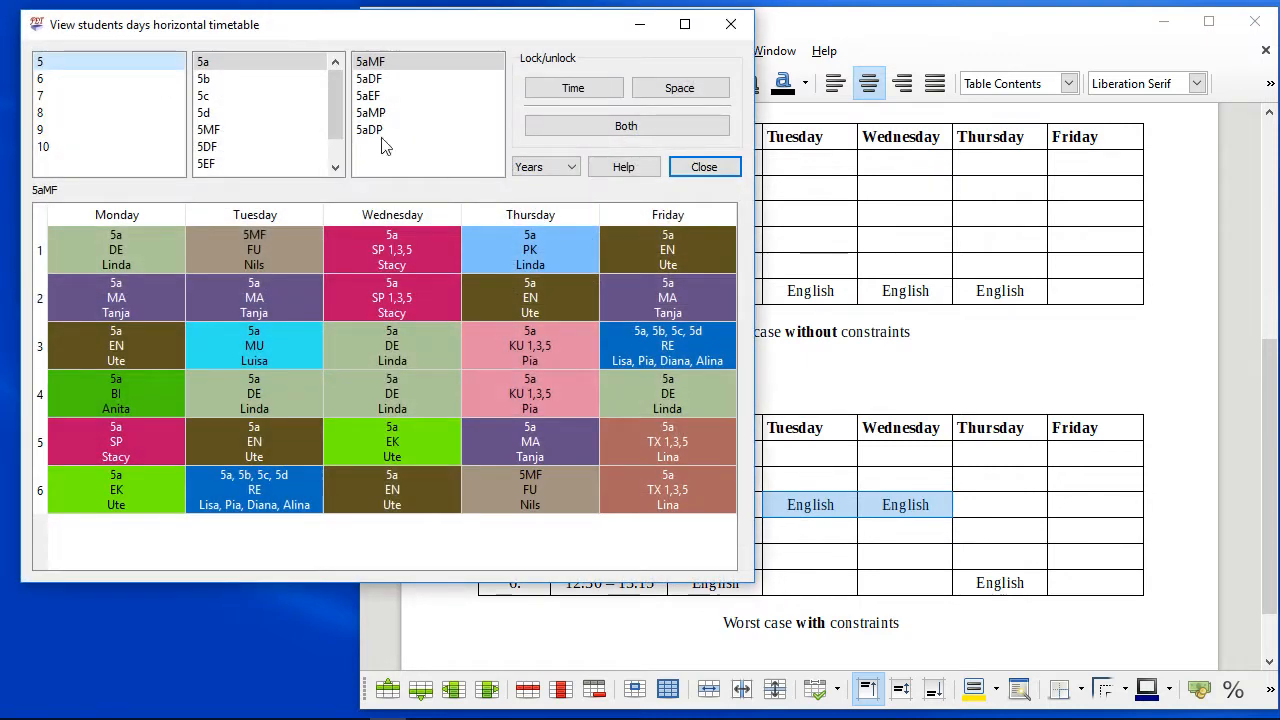
{"action": "left_click", "coordinate": [204, 78]}
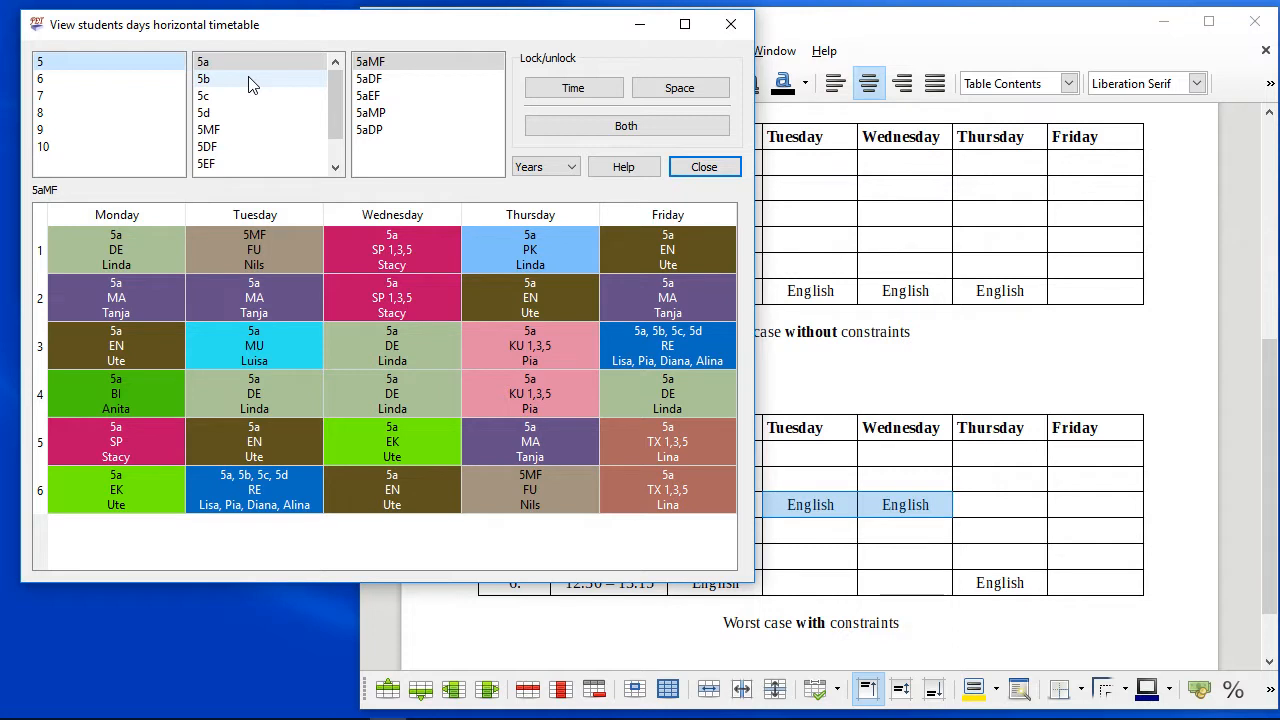
{"action": "left_click", "coordinate": [210, 78]}
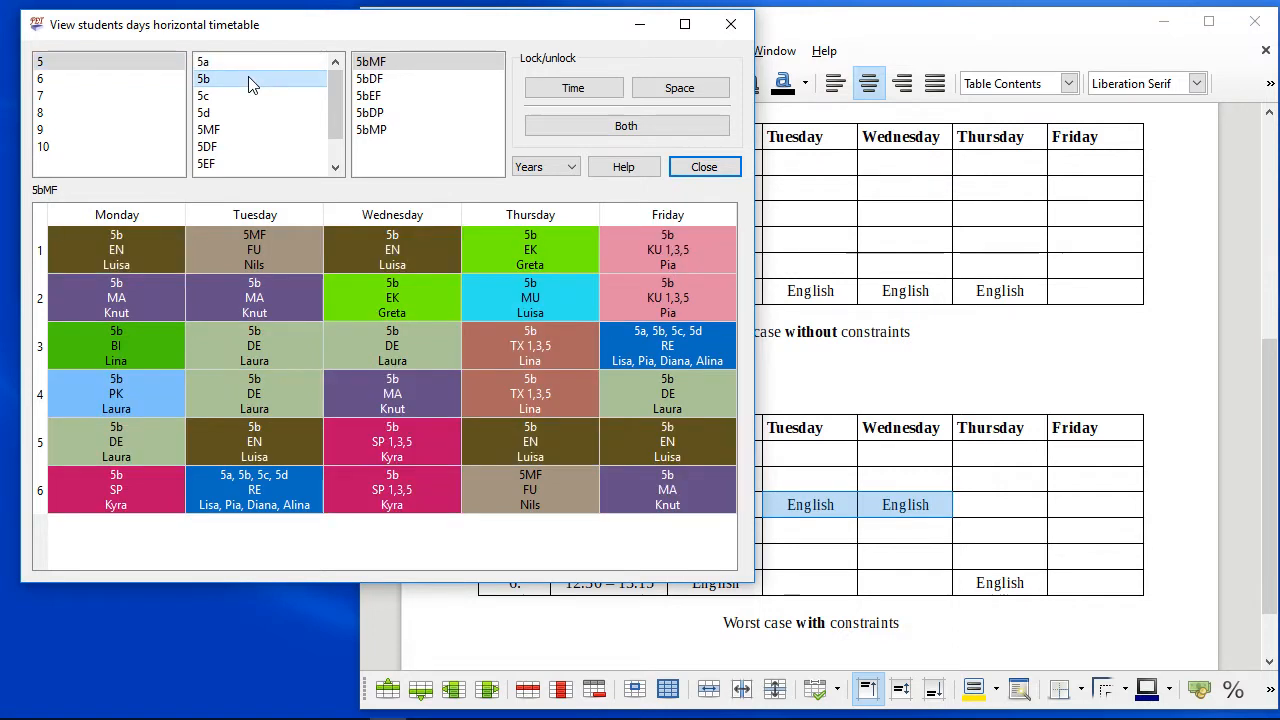
{"action": "mouse_move", "coordinate": [240, 100]}
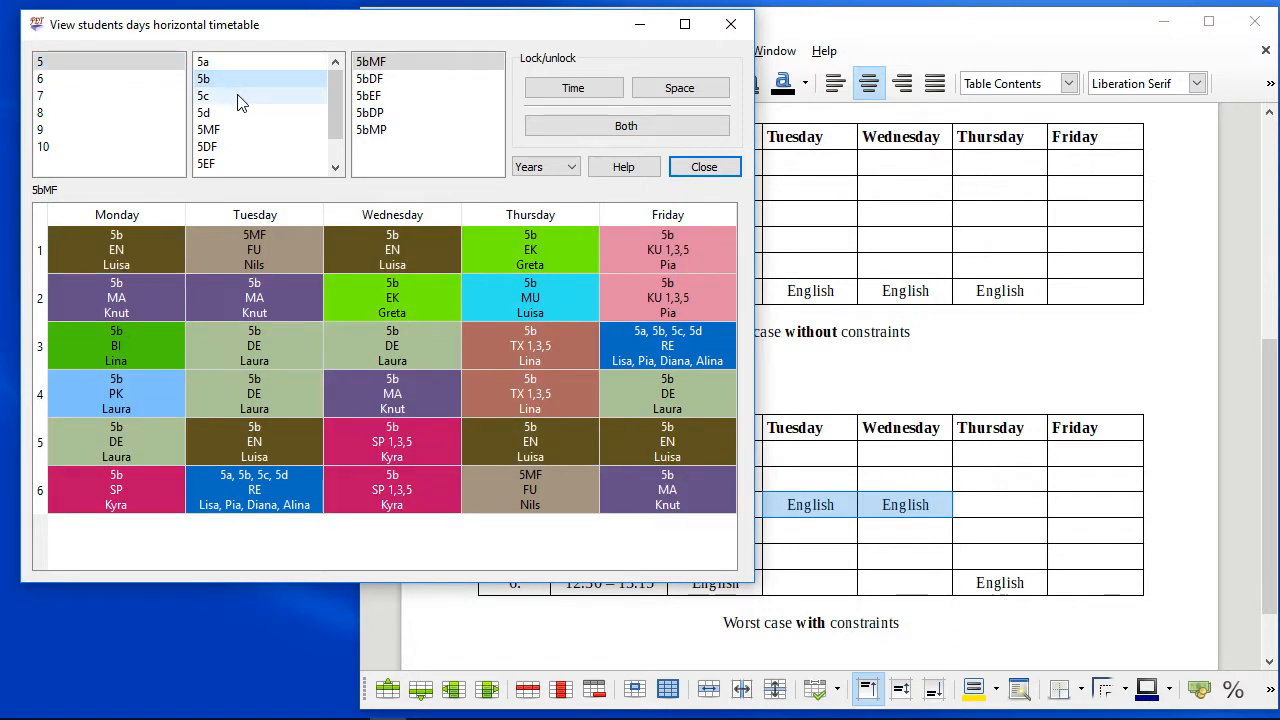
{"action": "left_click", "coordinate": [210, 96]}
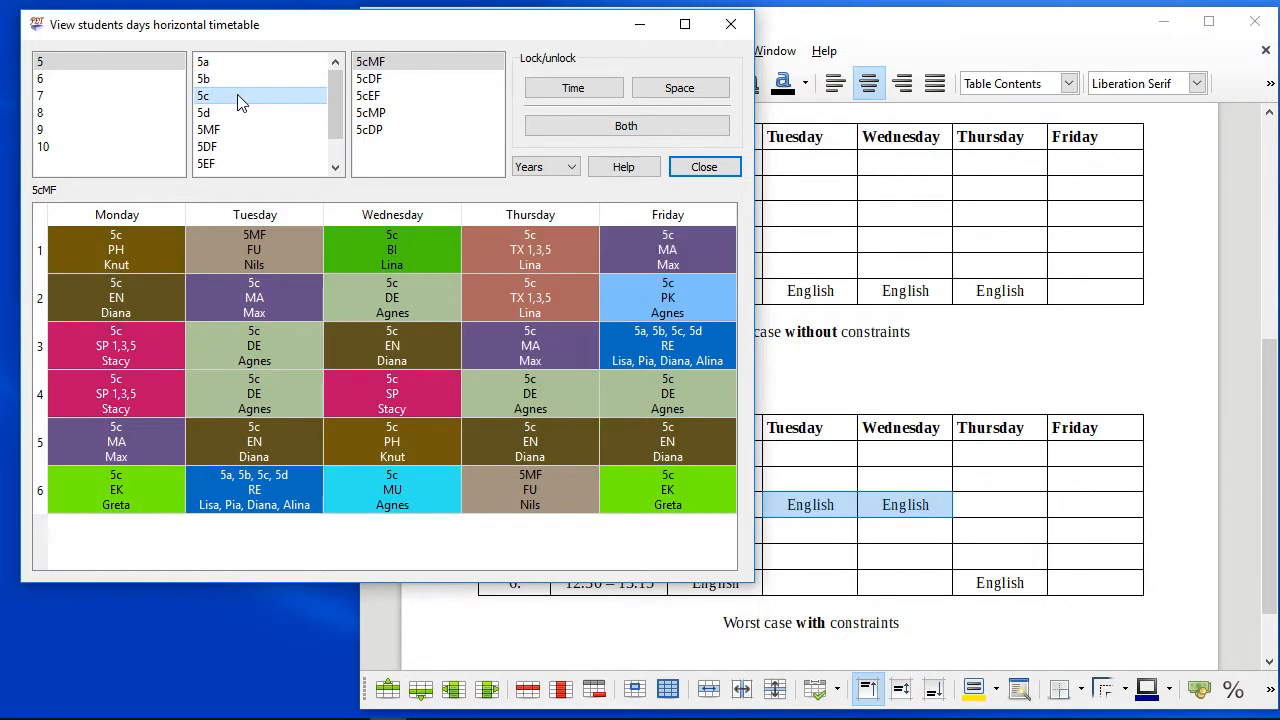
{"action": "left_click", "coordinate": [204, 112]}
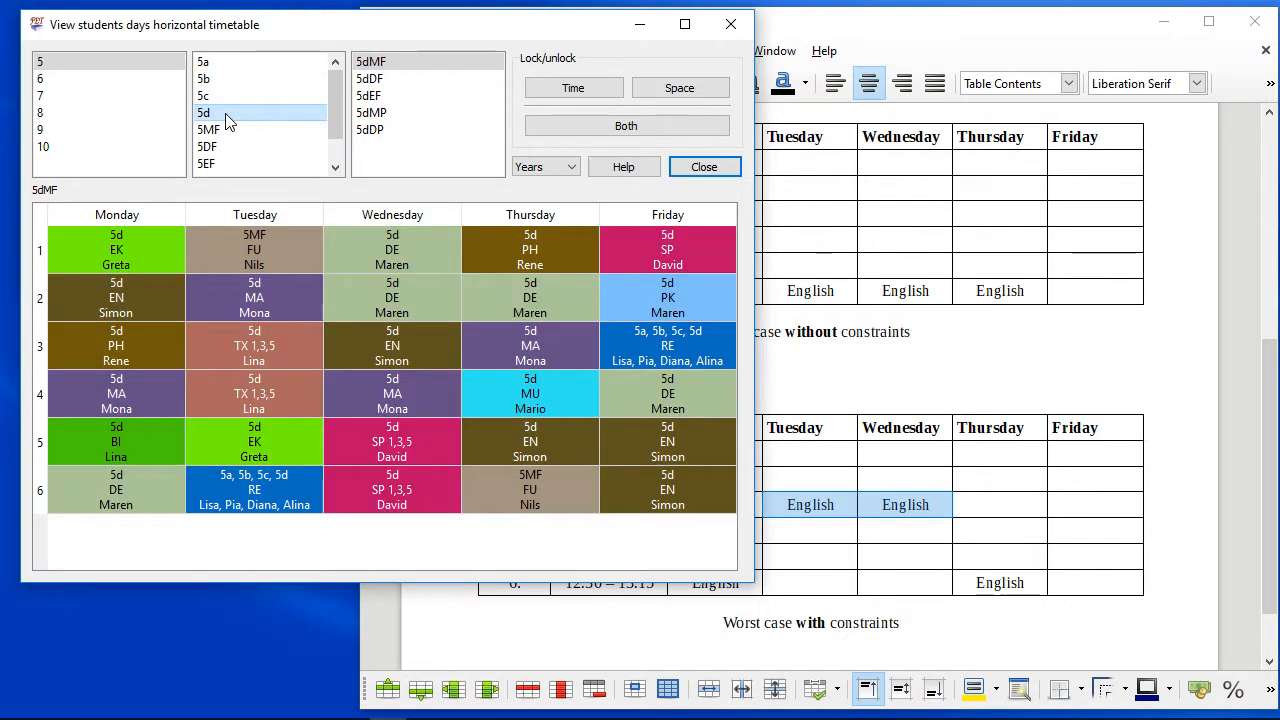
{"action": "mouse_move", "coordinate": [236, 150]}
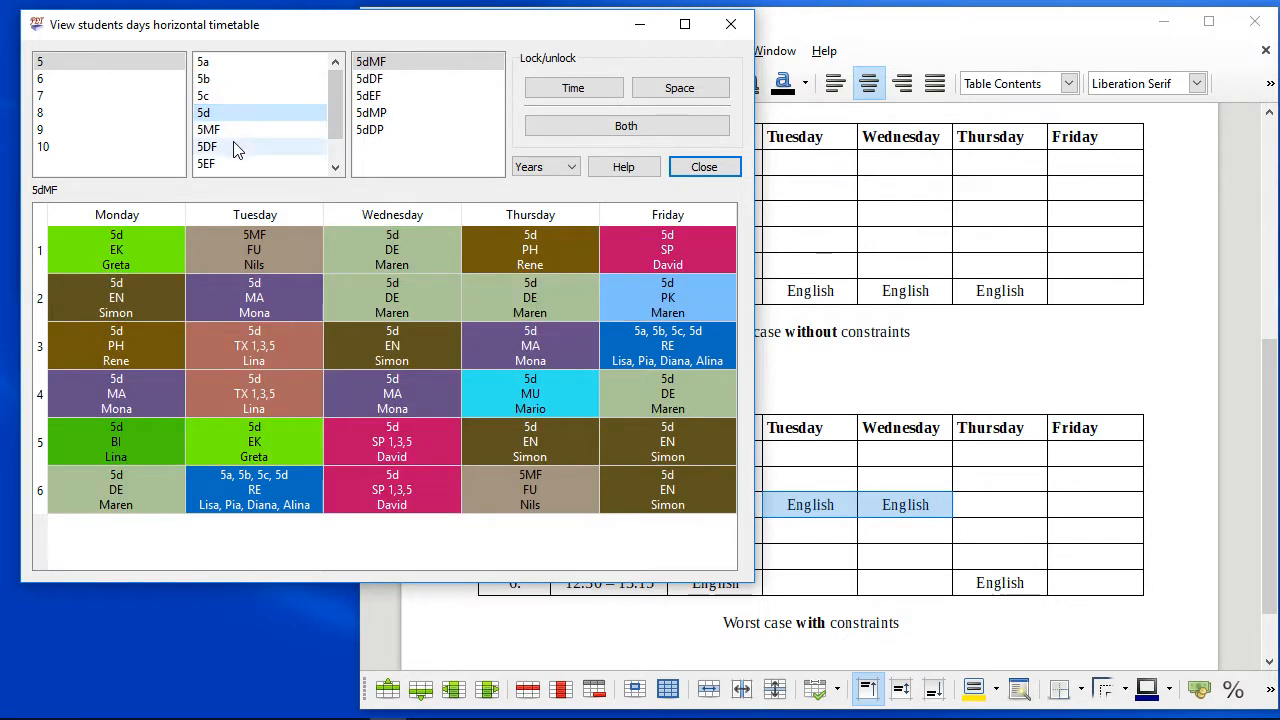
Check classes 6a–6d and 7a, then close the student timetable viewer.
{"action": "left_click", "coordinate": [50, 78]}
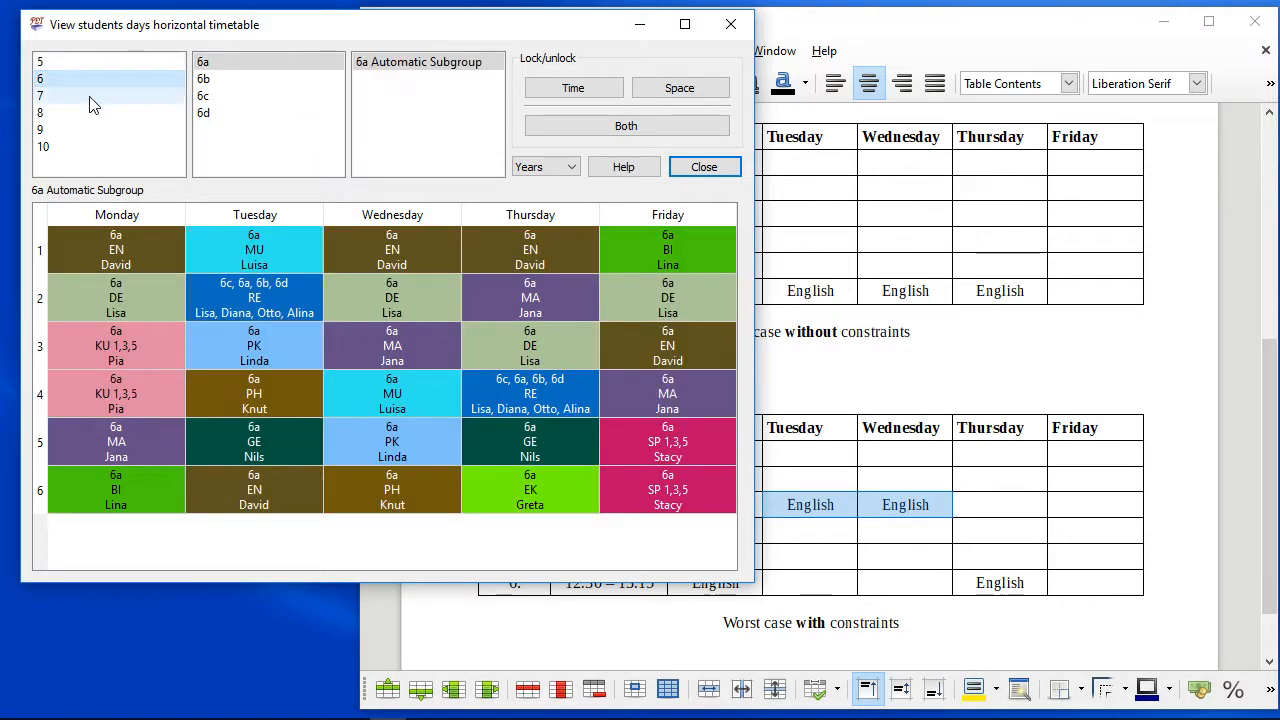
{"action": "left_click", "coordinate": [204, 78]}
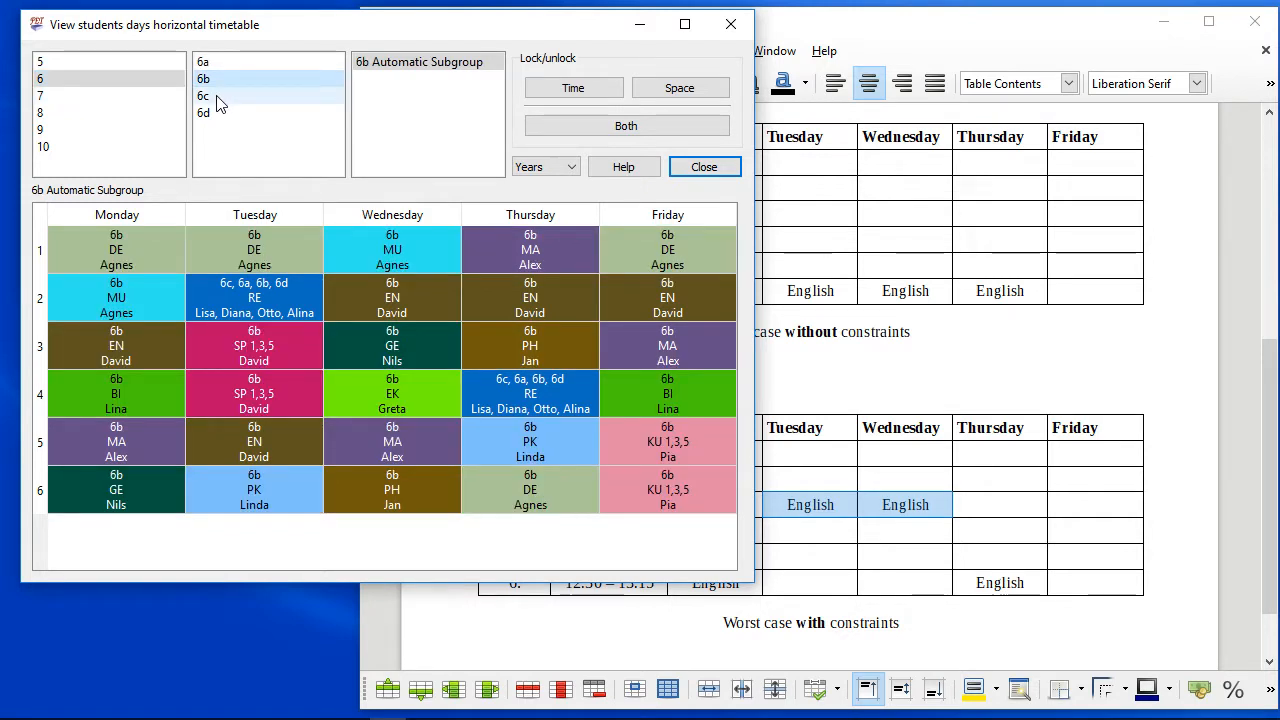
{"action": "left_click", "coordinate": [208, 98]}
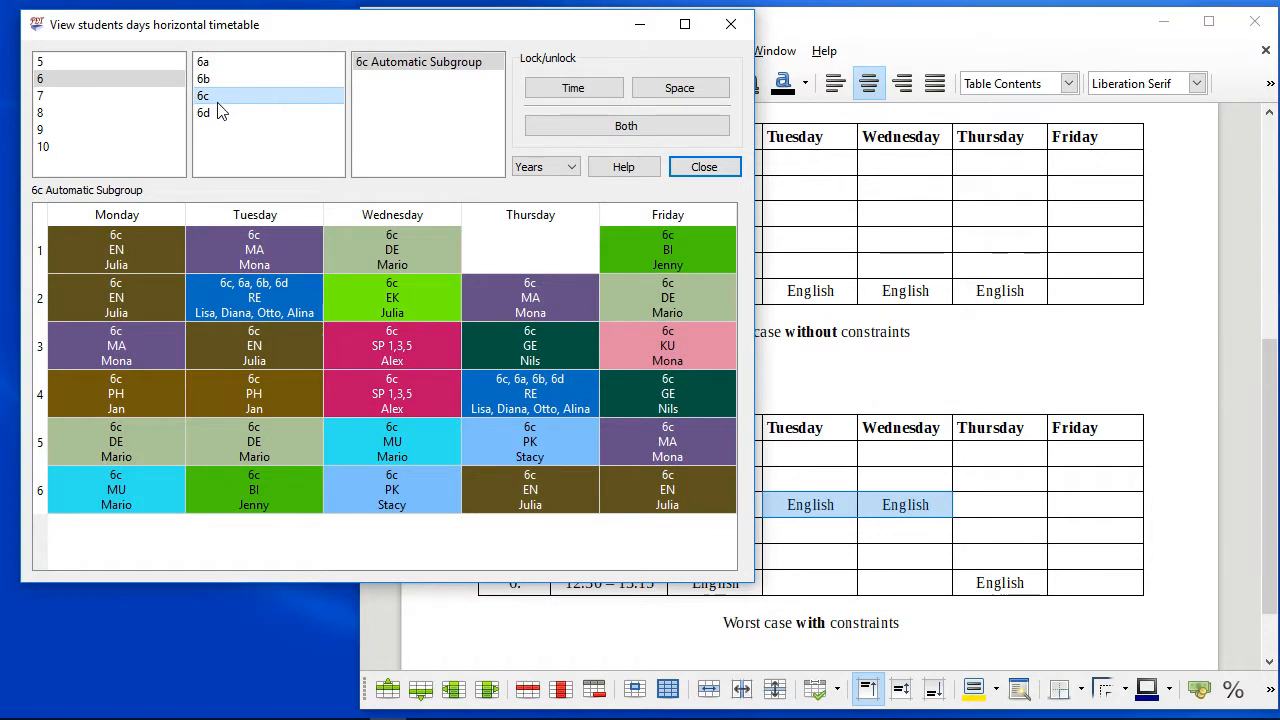
{"action": "left_click", "coordinate": [204, 112]}
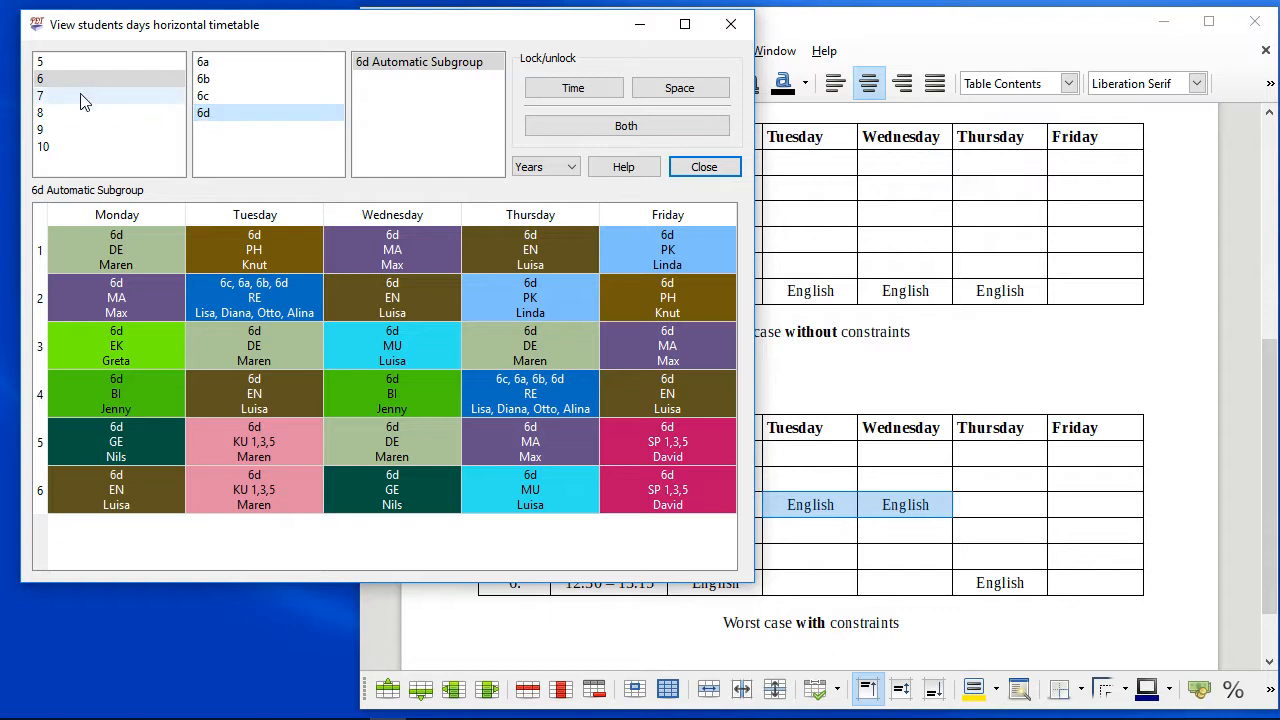
{"action": "left_click", "coordinate": [58, 96]}
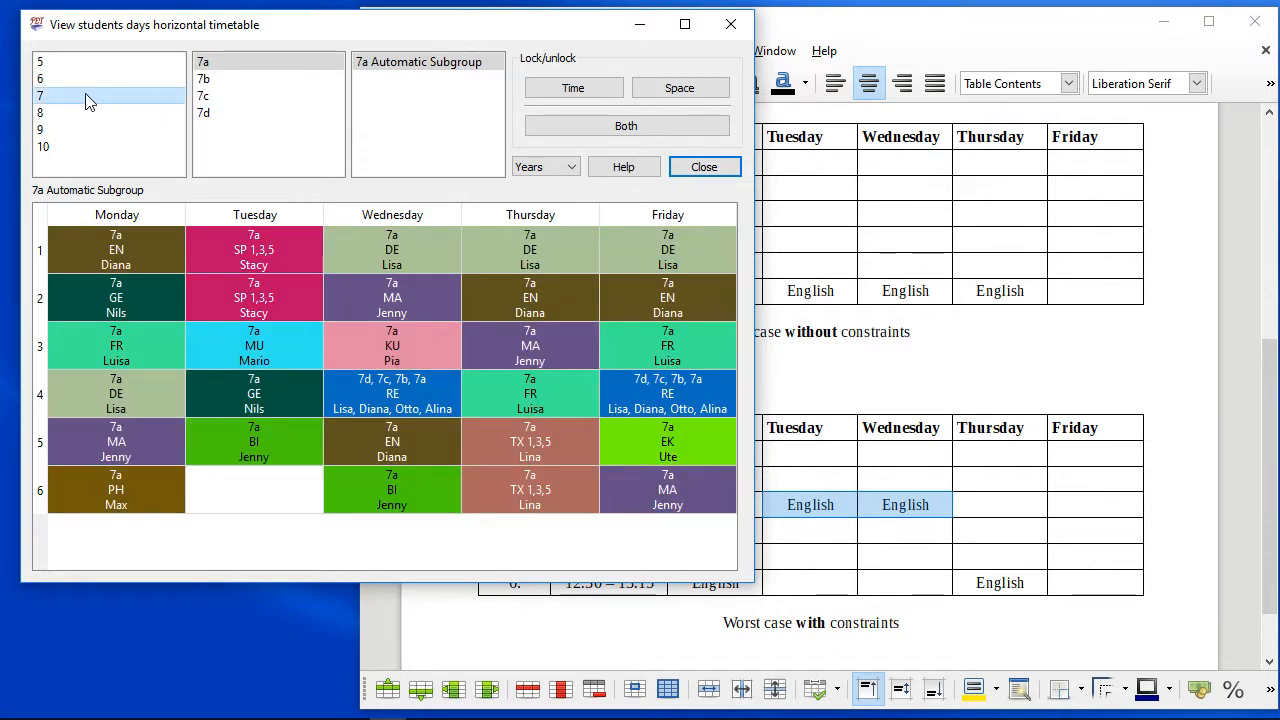
{"action": "left_click", "coordinate": [704, 168]}
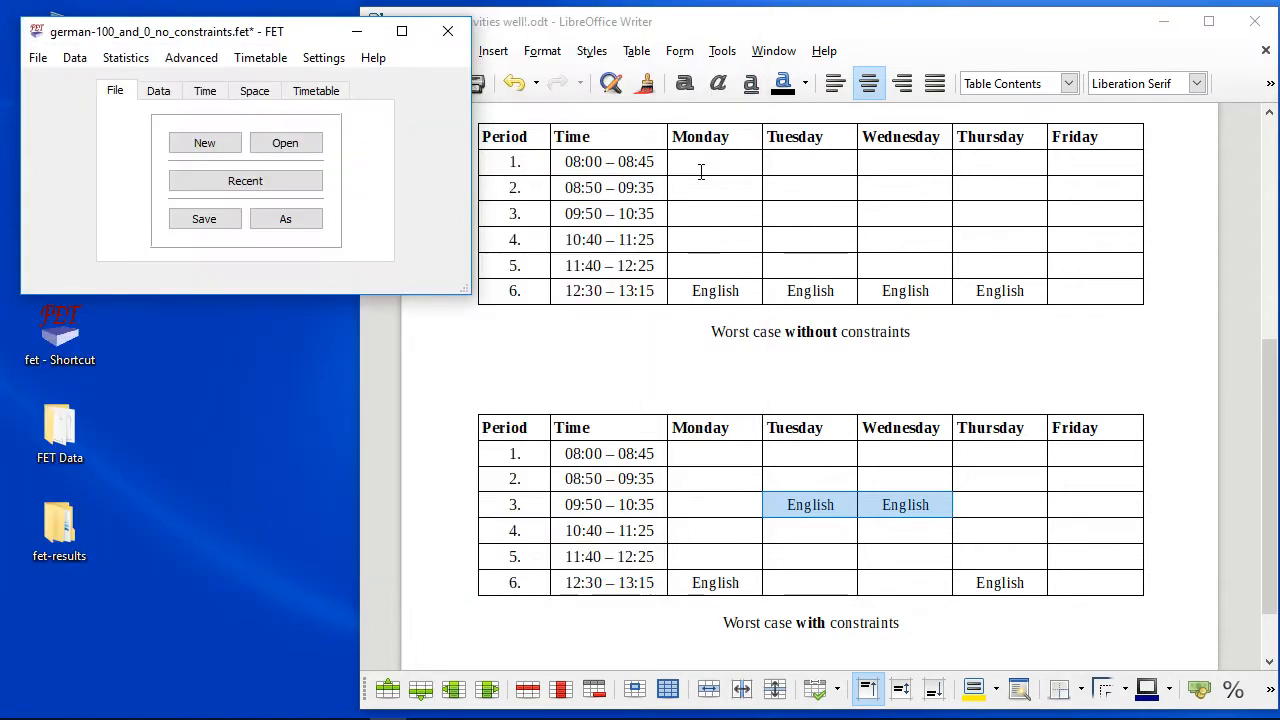